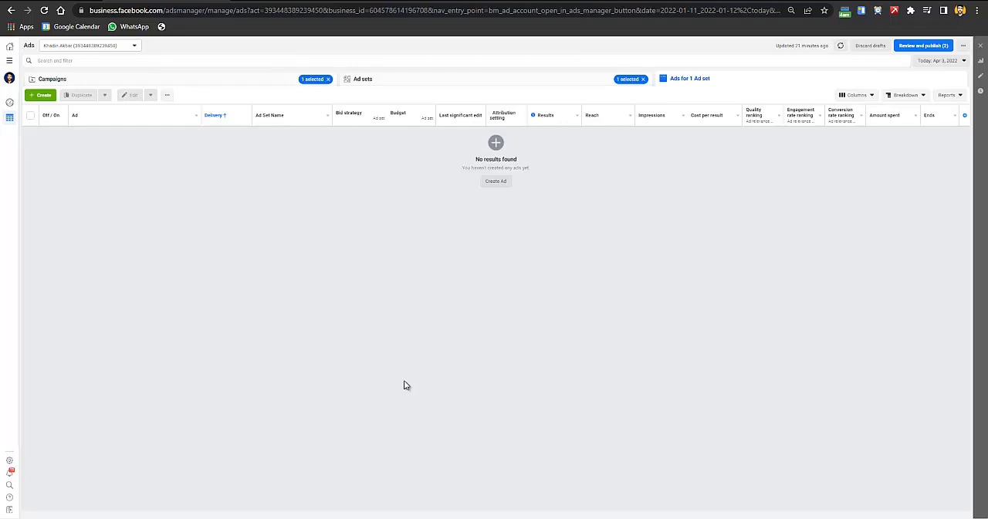
mouse_move(411, 378)
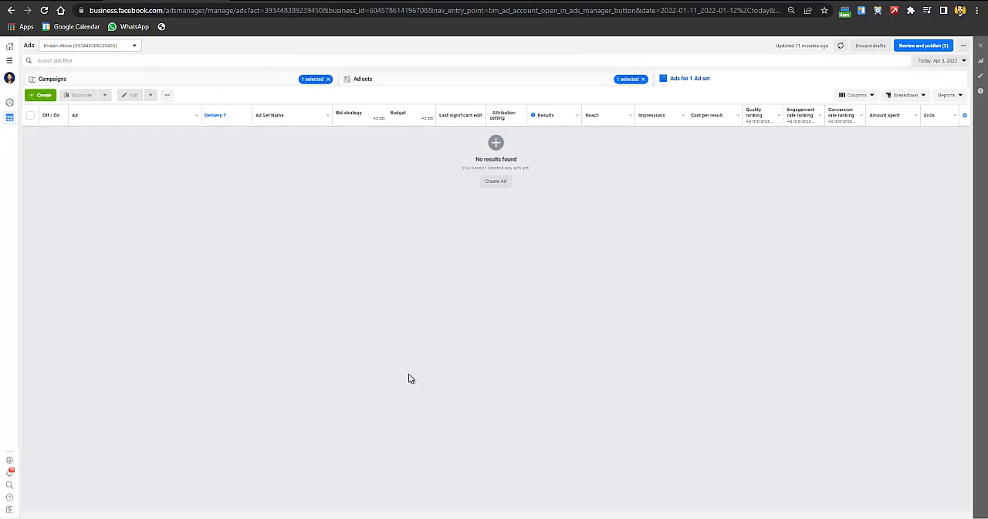
mouse_move(420, 361)
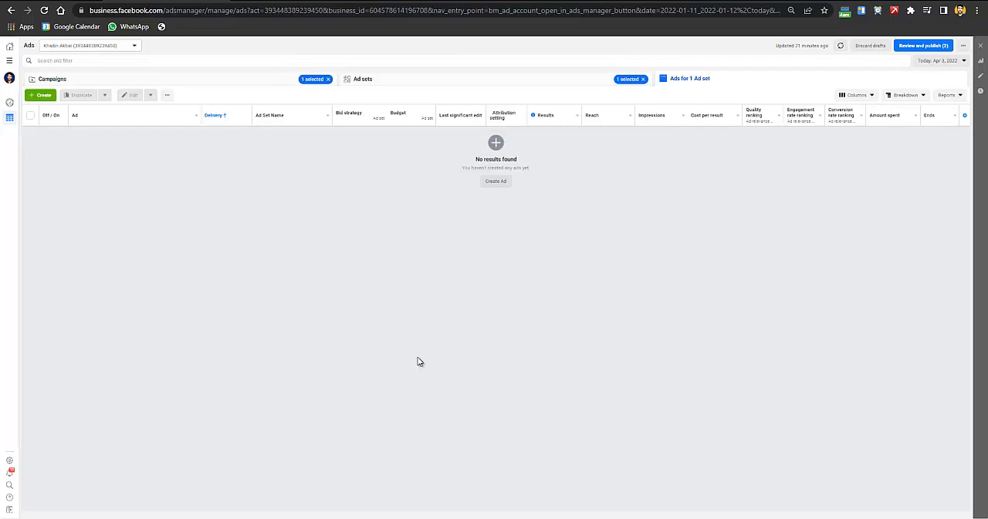
mouse_move(410, 362)
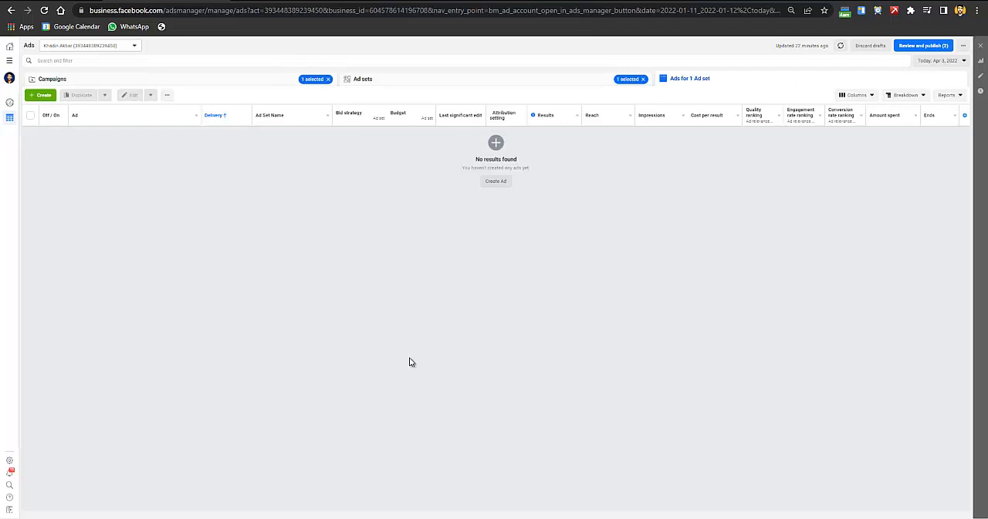
mouse_move(420, 348)
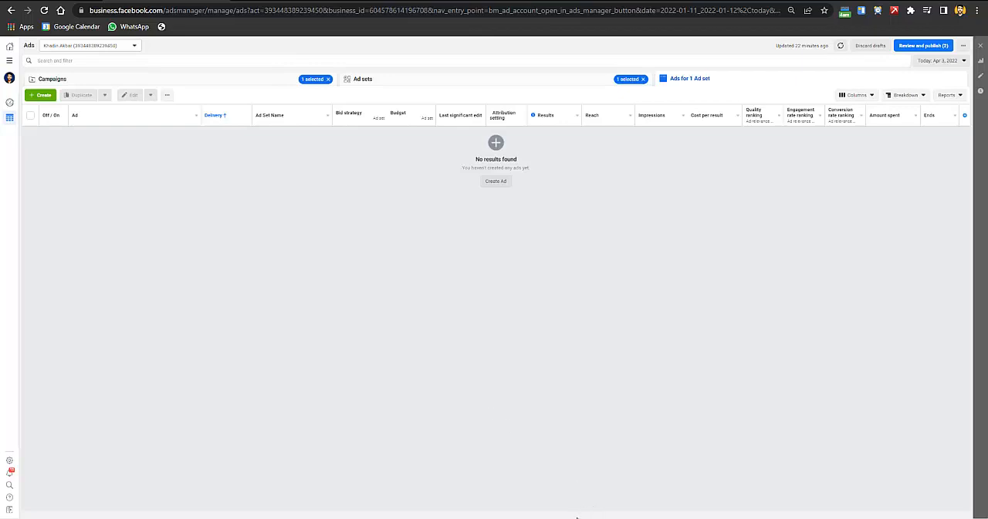
mouse_move(571, 513)
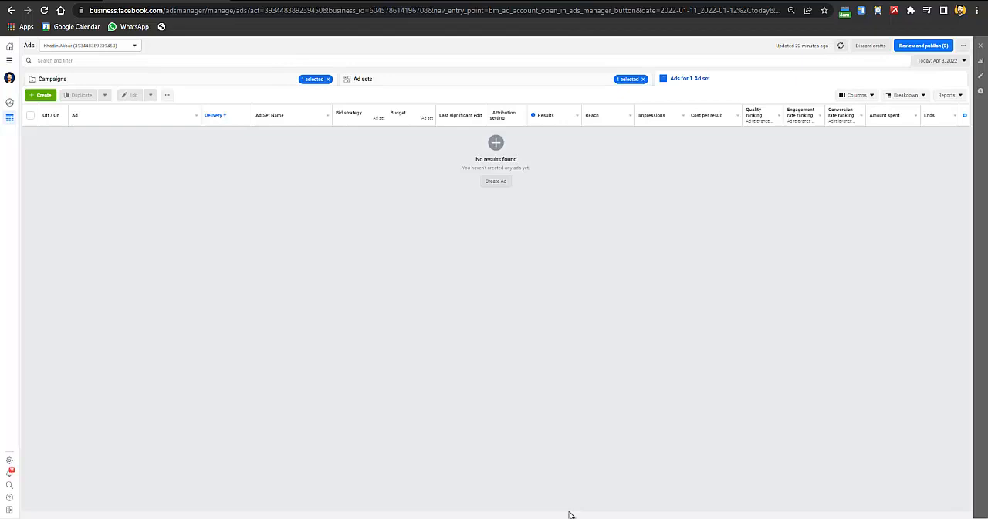
mouse_move(570, 508)
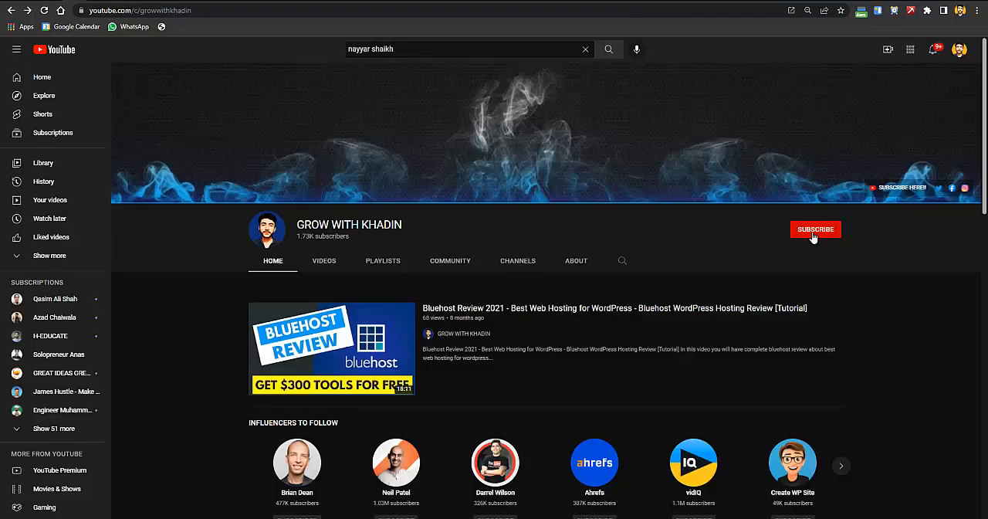
- Subscribe to the GROW WITH KHADIN YouTube channel
left_click(816, 229)
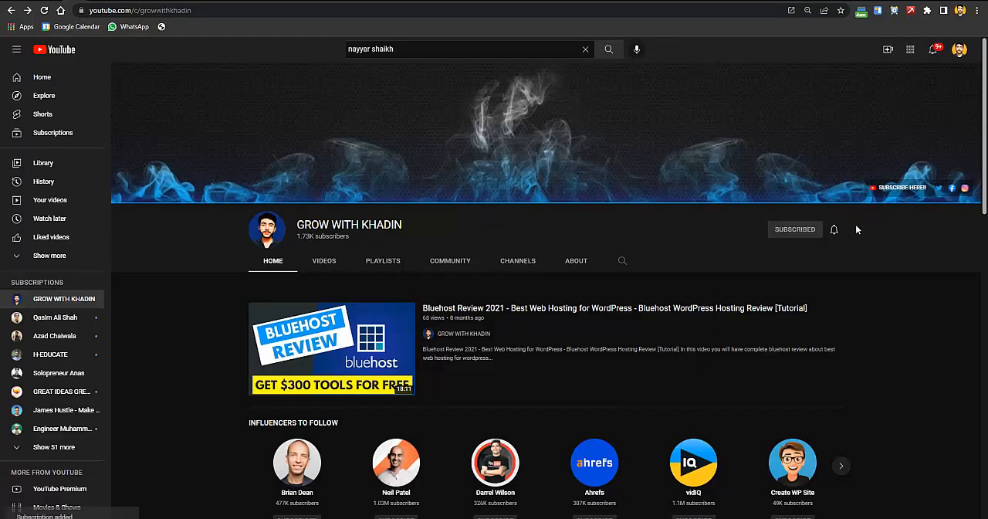
left_click(834, 228)
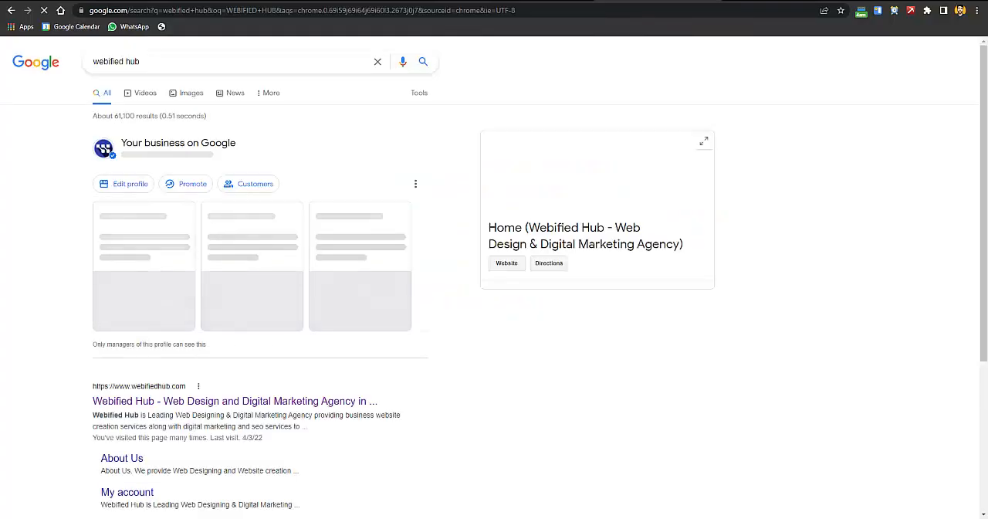
- Scroll through the webified hub search results and business profile
scroll("down", 3)
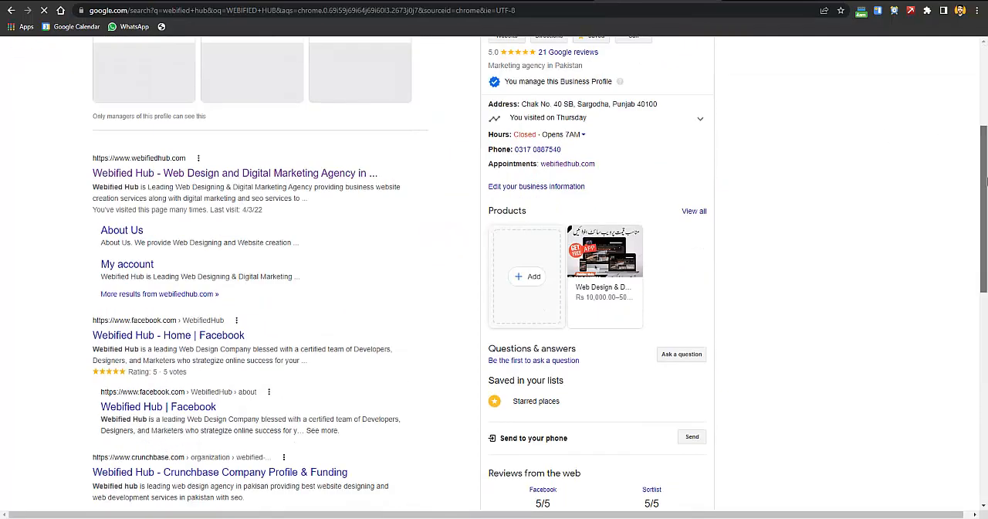
scroll("down", 3)
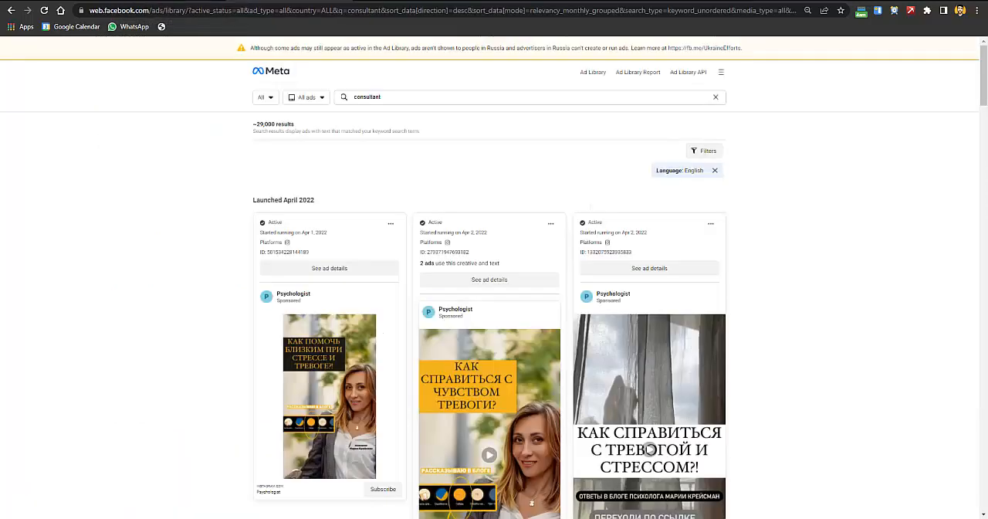
mouse_move(368, 193)
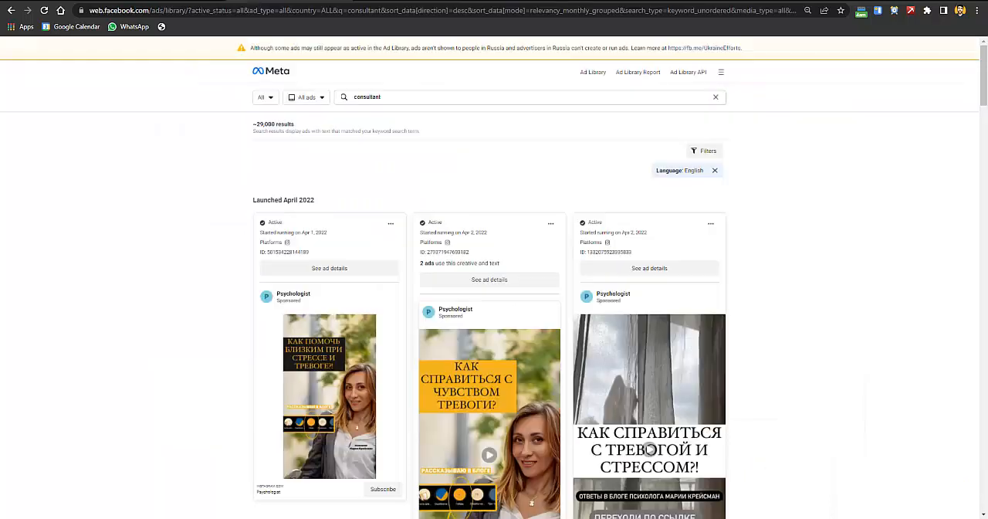
mouse_move(983, 133)
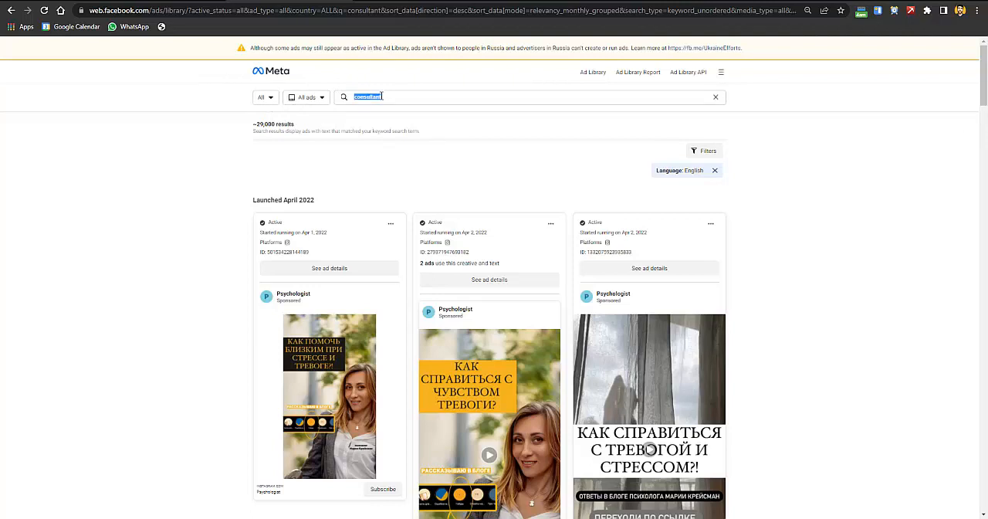
- Search the Ad Library for TAX CONSULTANT and browse back to February 2022 ads
type("TAX CONSULTANT")
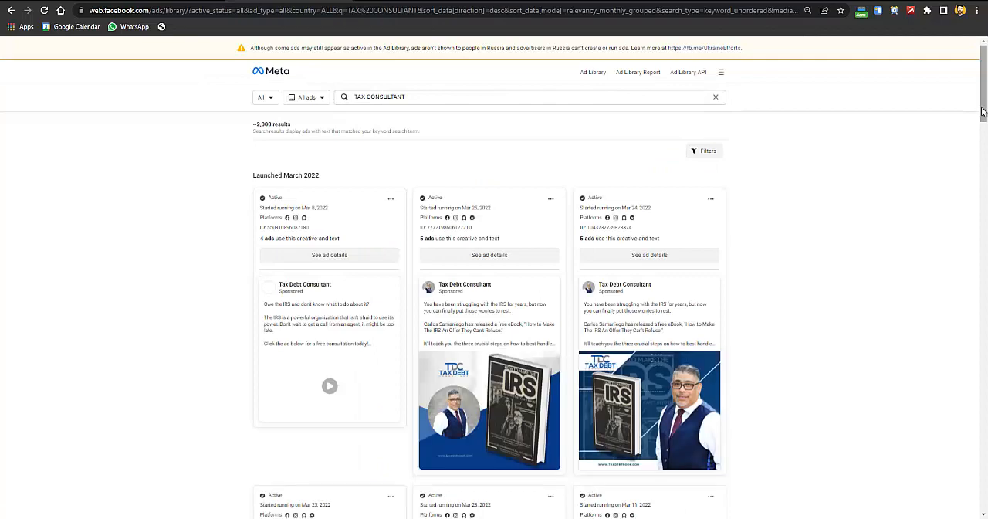
scroll("down", 3)
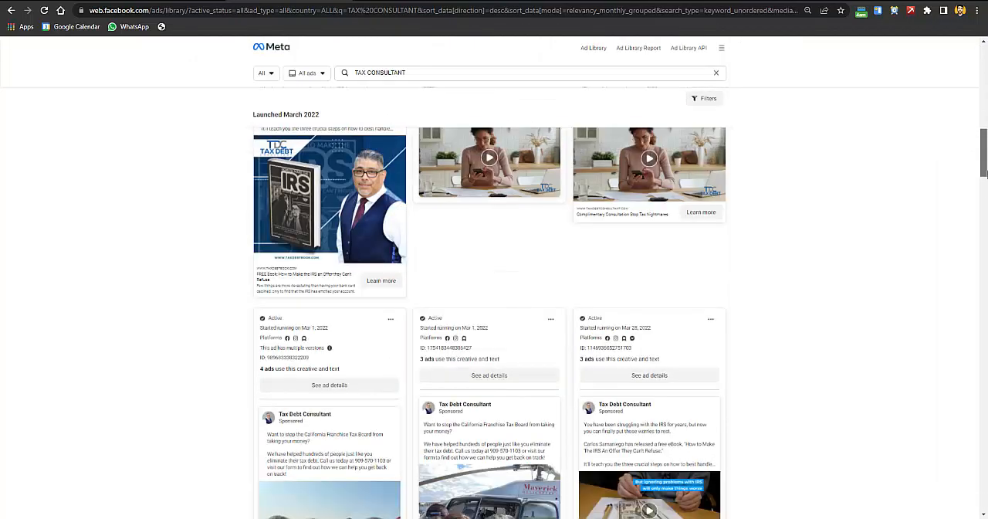
scroll("down", 3)
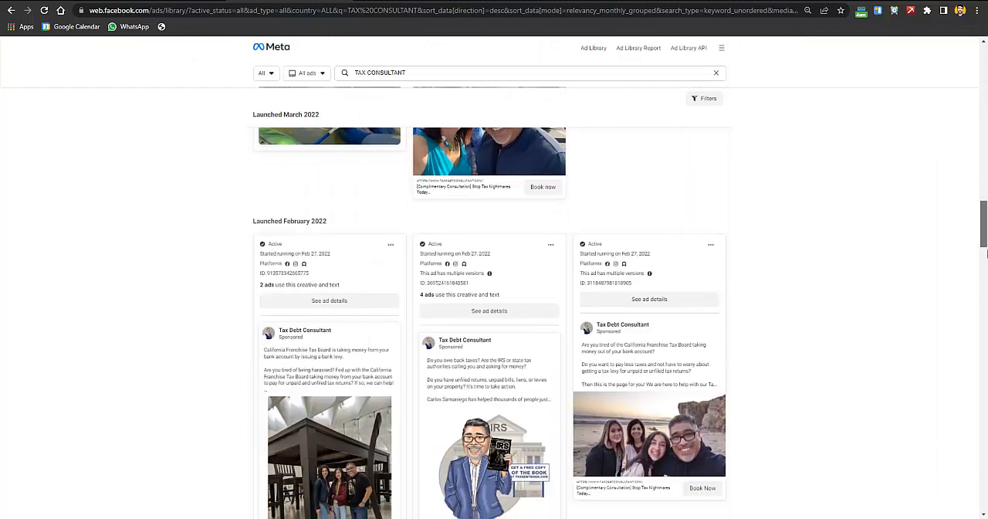
scroll("down", 3)
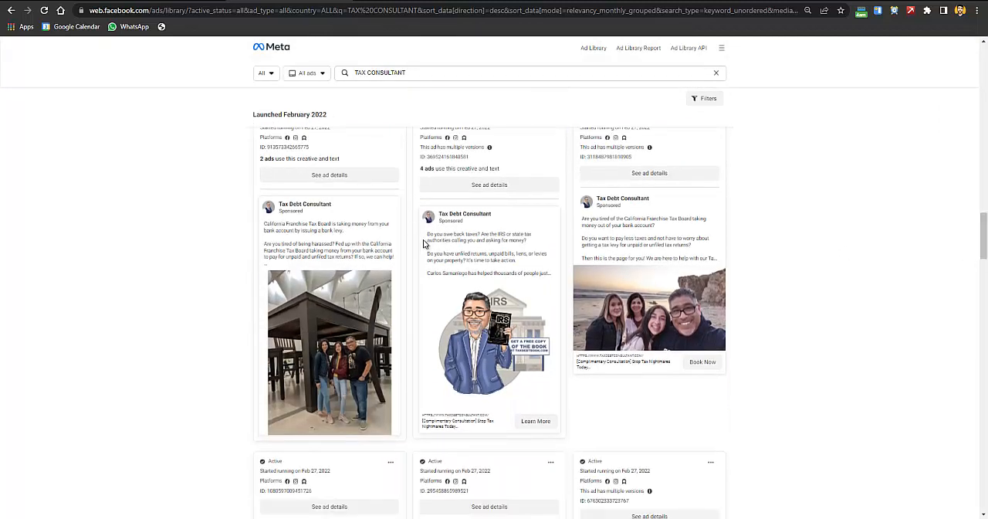
mouse_move(477, 271)
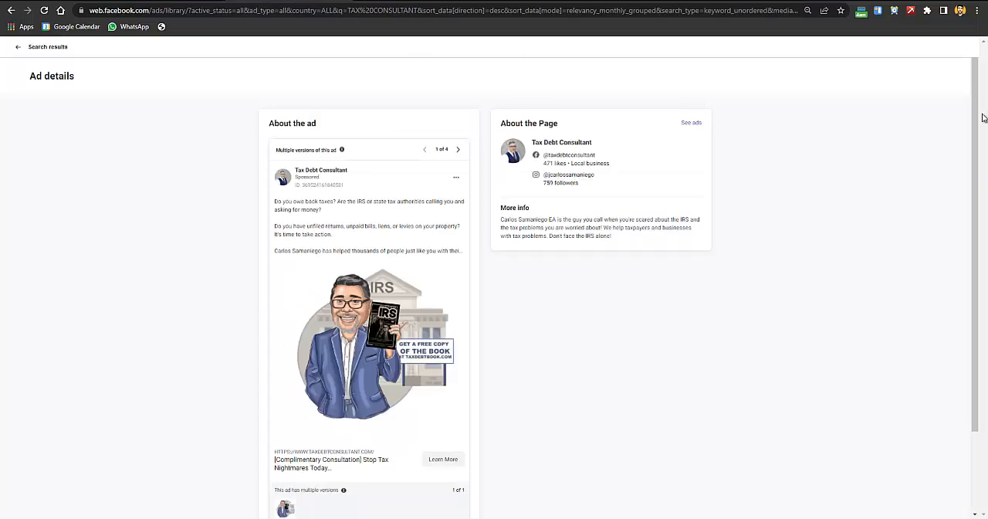
- Open the caricature ad's details and browse the Tax Debt Consultant page's ~130 ads
scroll("down", 3)
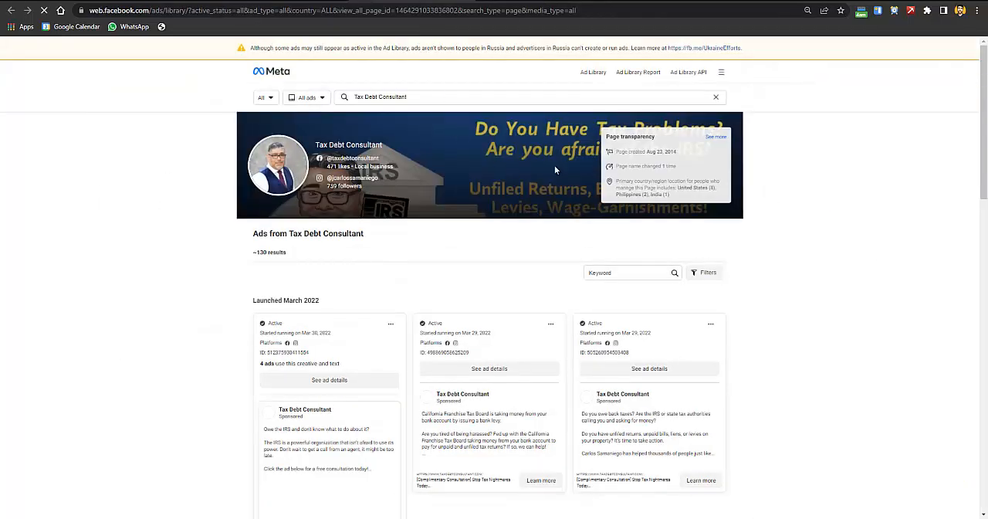
scroll("down", 3)
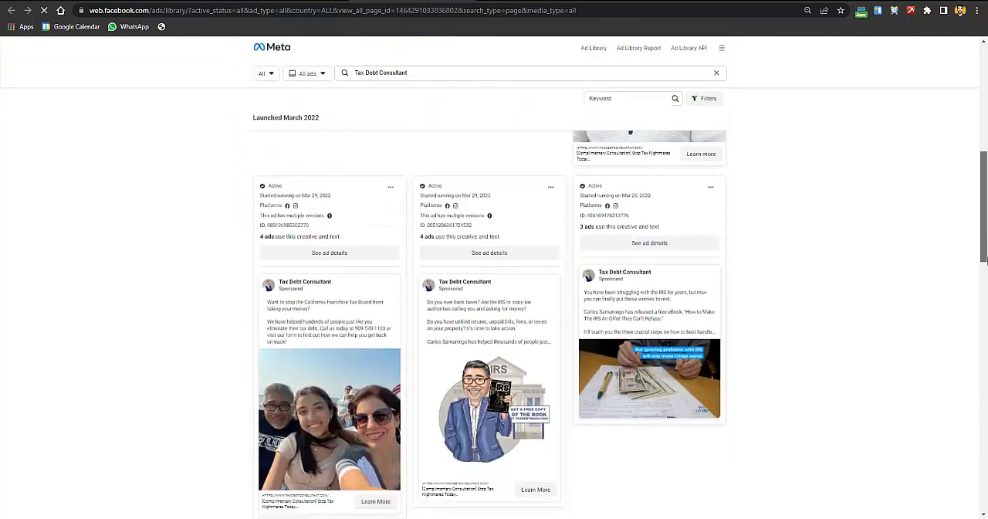
scroll("down", 3)
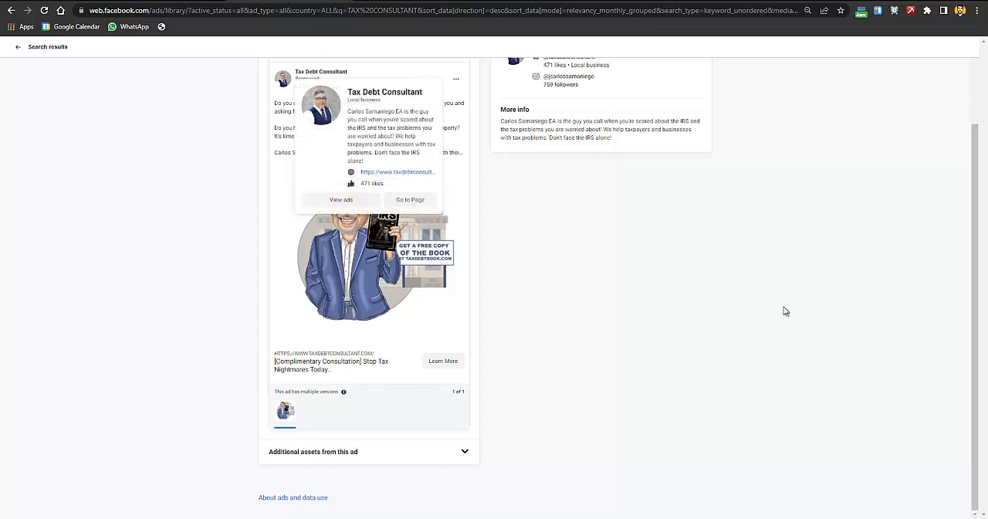
mouse_move(345, 343)
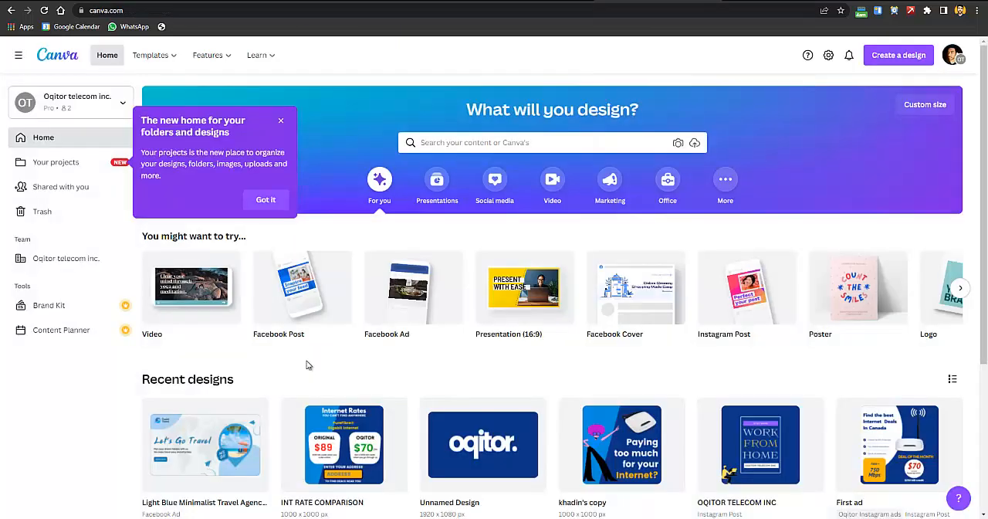
- Click Got it on the new folders and designs tooltip
left_click(266, 199)
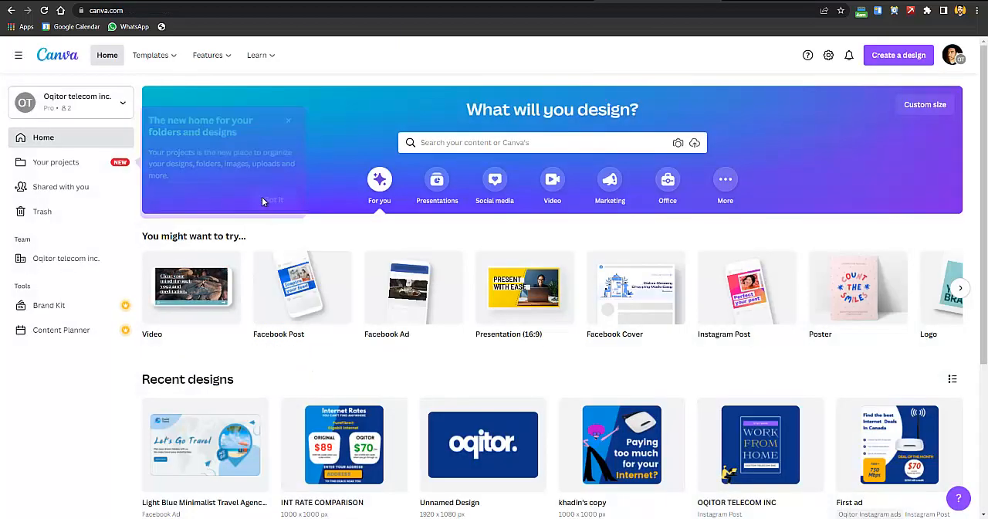
left_click(272, 200)
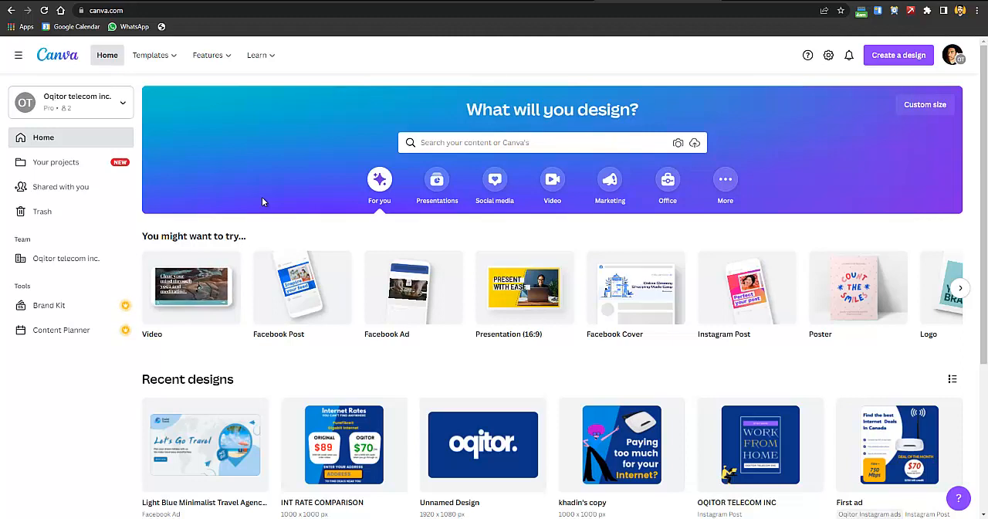
- Search Canva templates for 'tax consultant facebook ad'
left_click(540, 142)
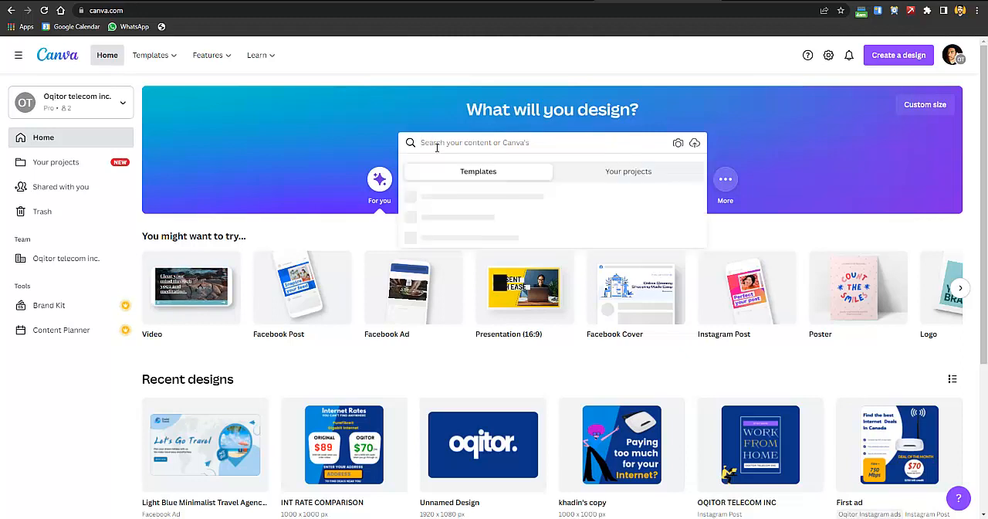
type("TAX CONSULTANT FACEBOOK ADI")
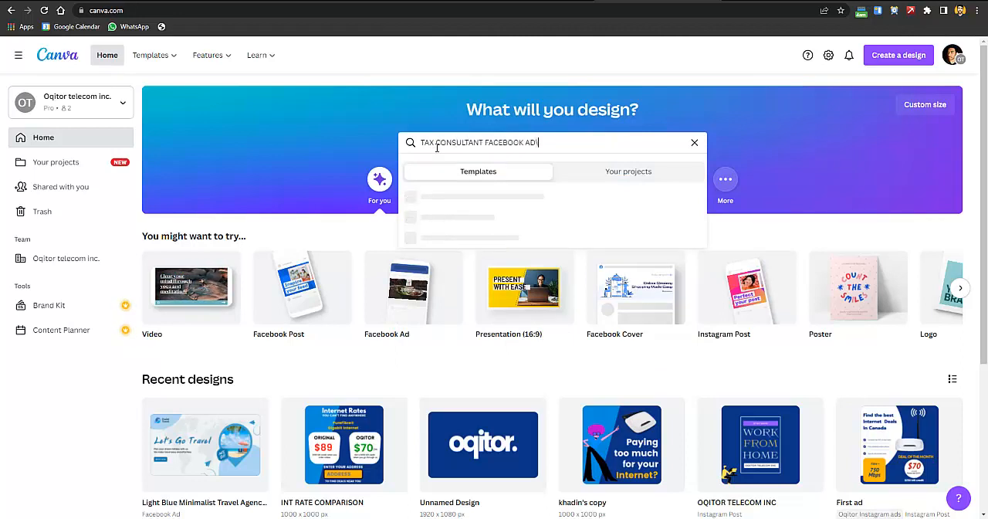
left_click(693, 142)
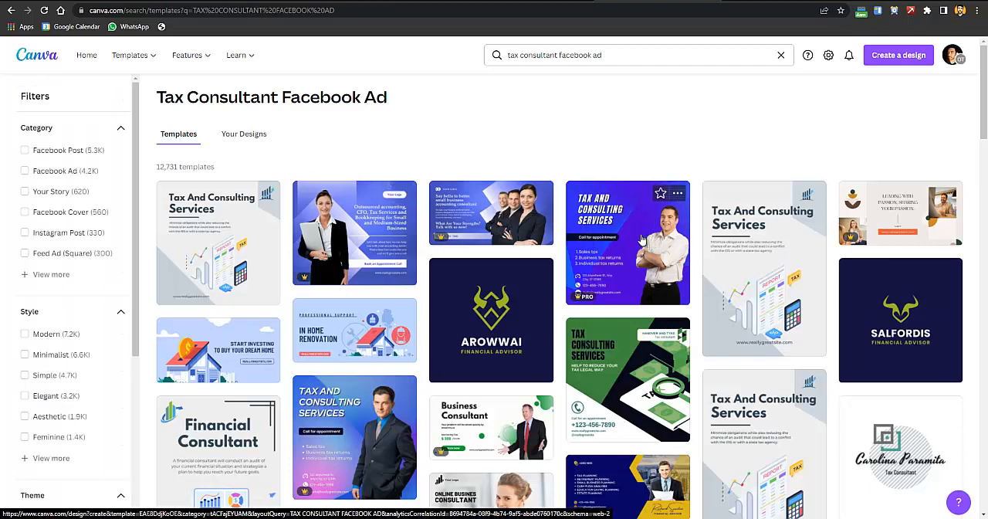
mouse_move(628, 244)
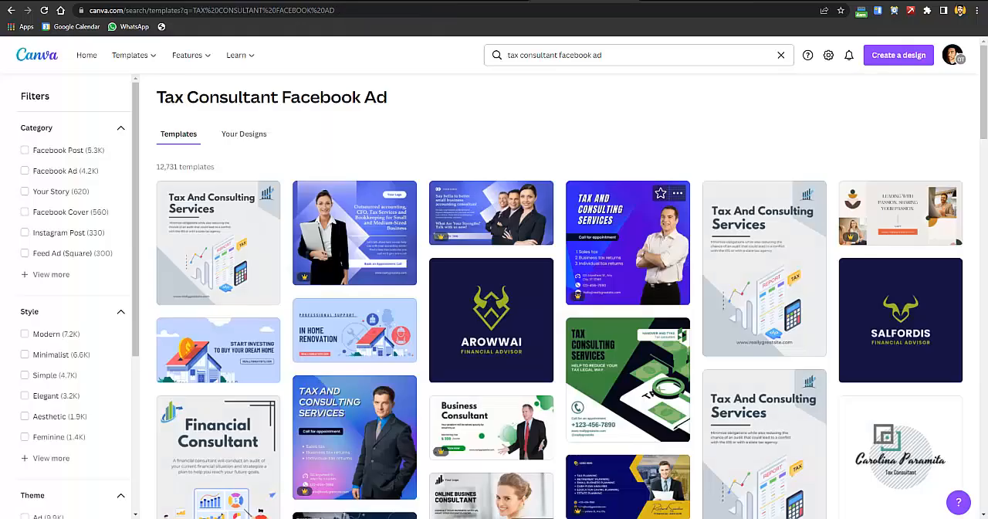
- Open the purple Tax and Consulting Services template in the editor
left_click(236, 55)
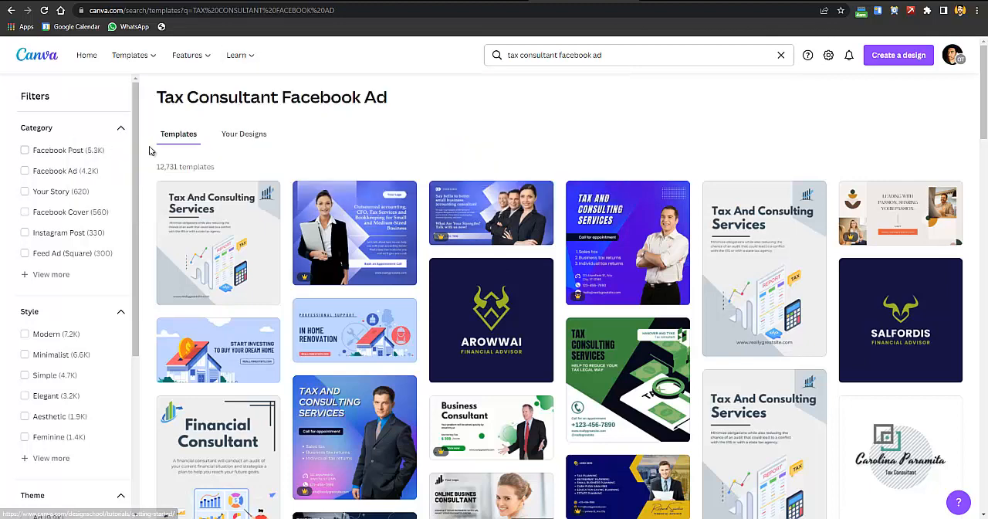
left_click(237, 55)
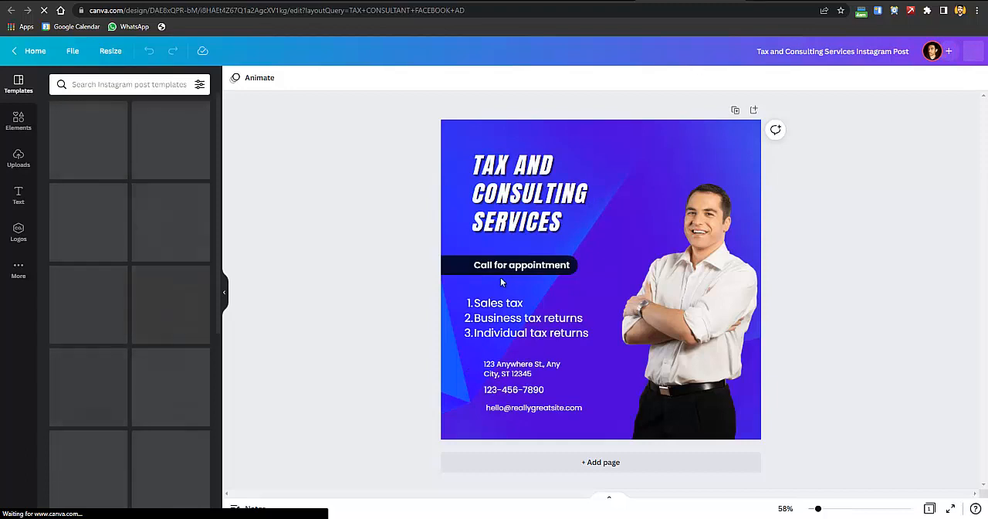
mouse_move(520, 402)
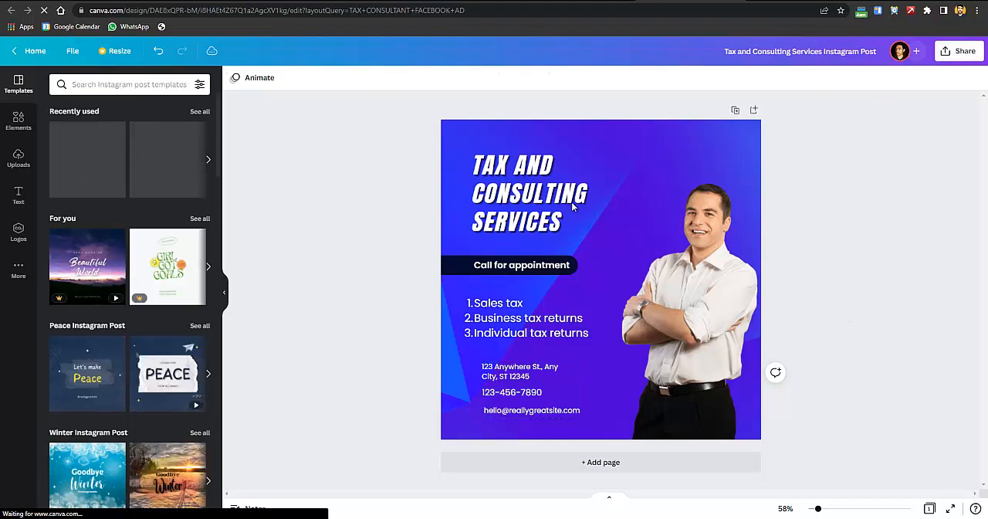
- Wait for the Tax and Consulting Services design to load, then click the canvas
left_click(600, 278)
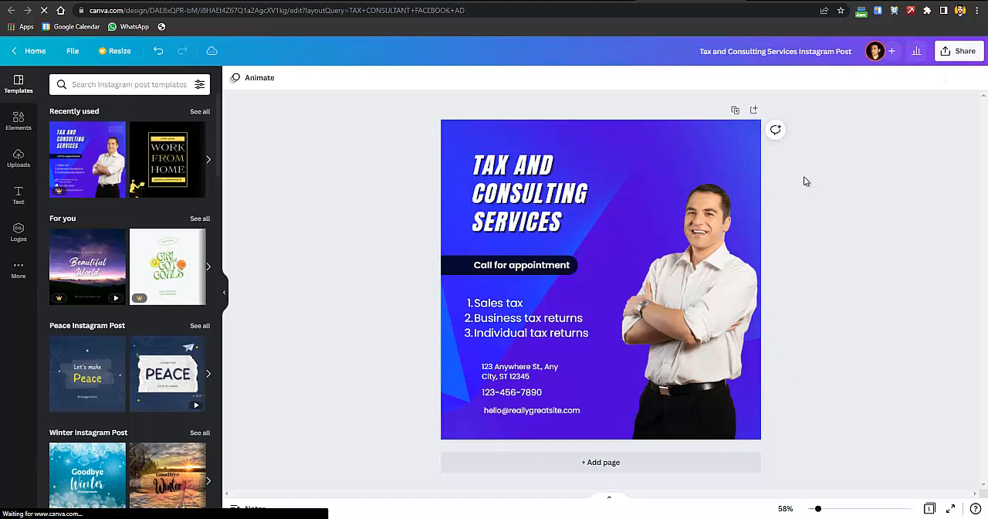
mouse_move(674, 233)
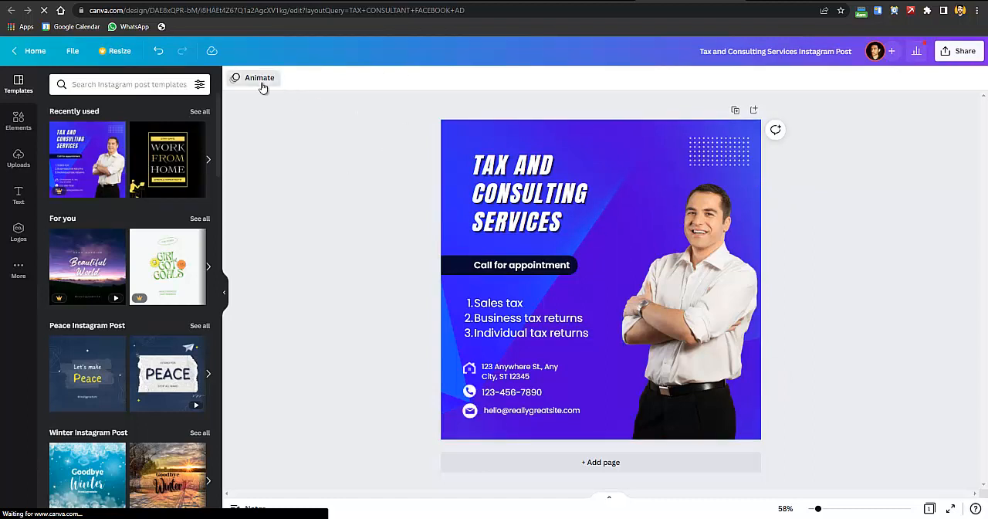
- Apply the Rise animation to the page
left_click(259, 77)
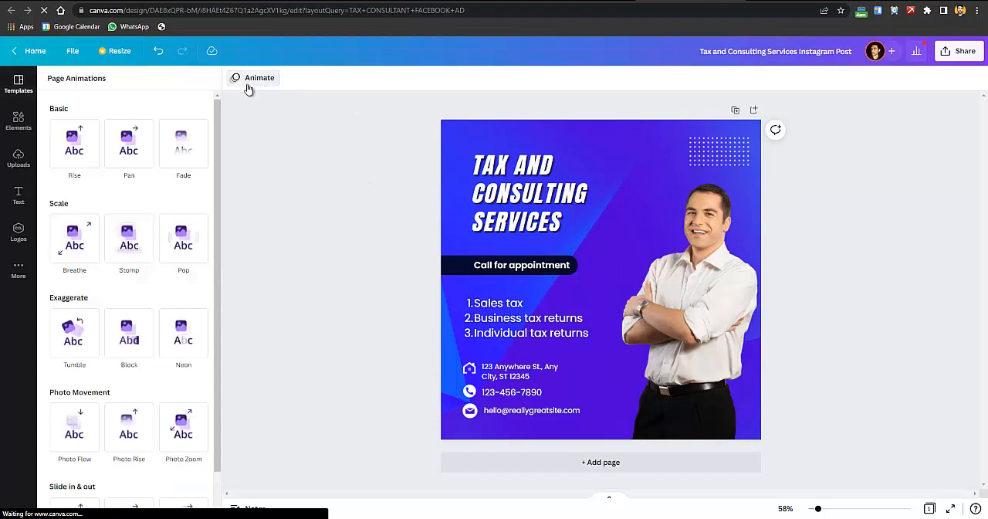
left_click(74, 143)
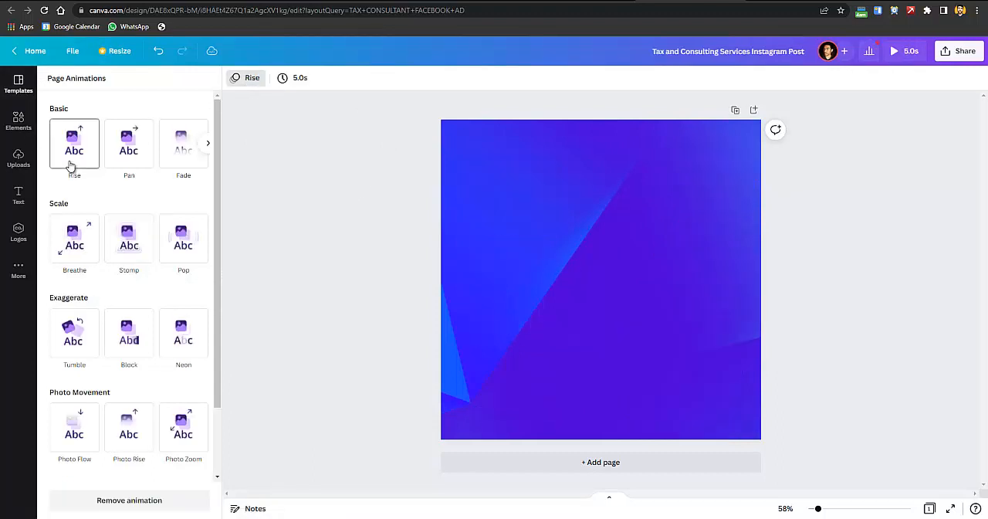
left_click(74, 143)
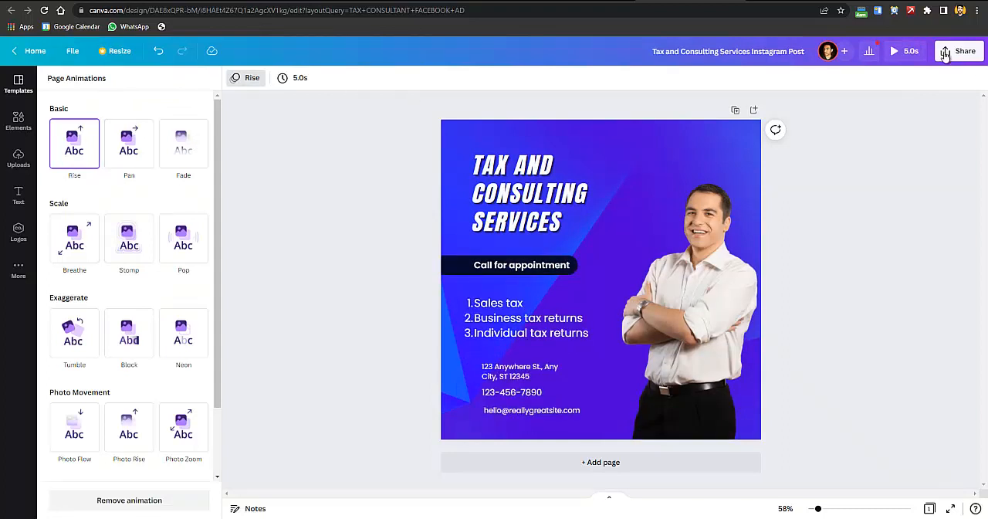
- Download the design as an MP4 video
left_click(965, 51)
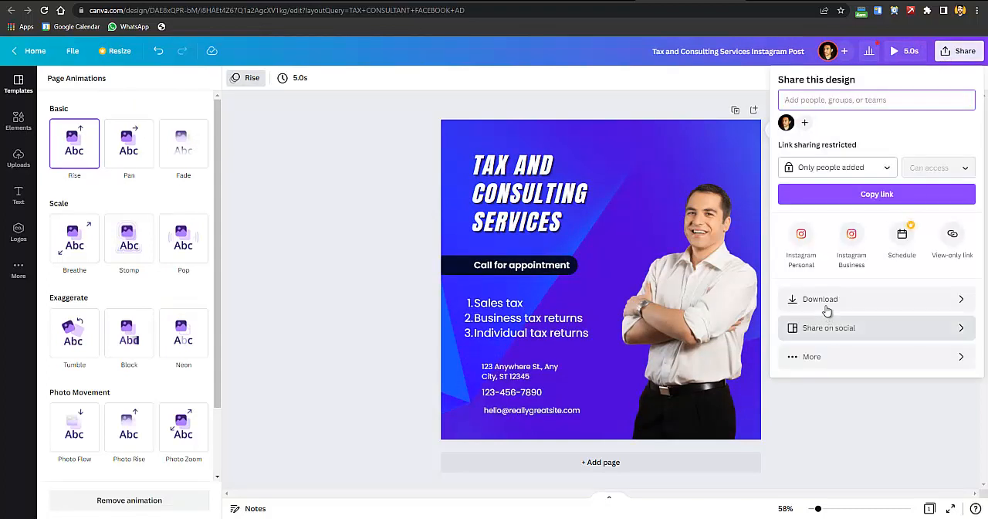
left_click(819, 299)
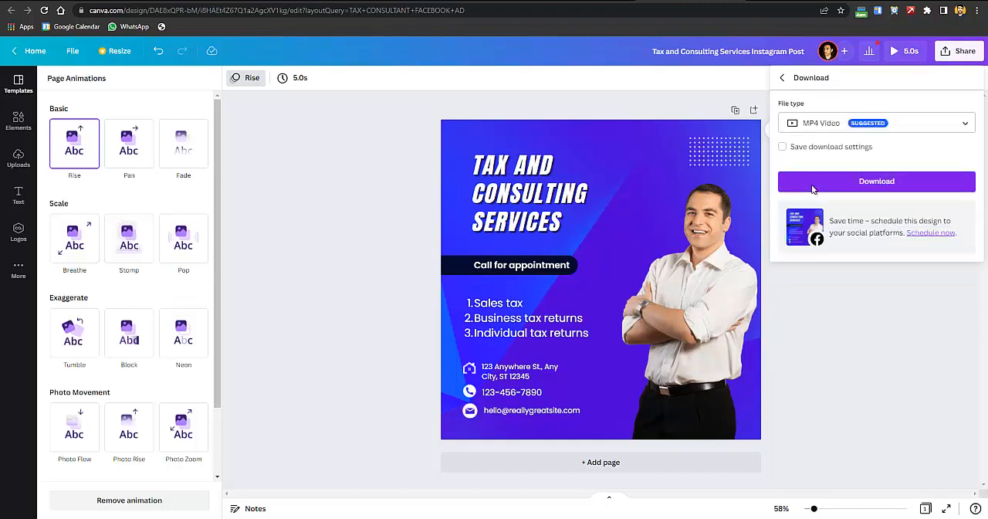
left_click(877, 181)
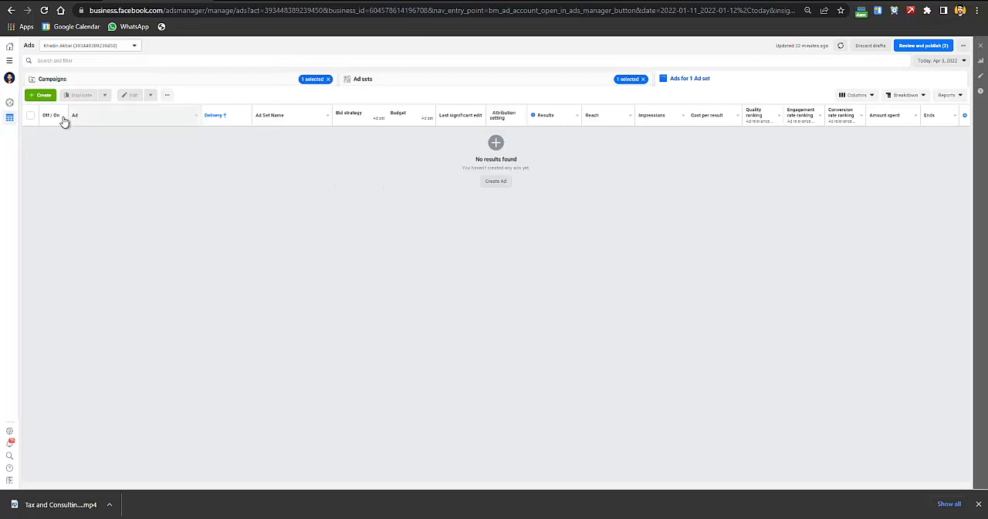
- Create a new ad set under the existing New Awareness Campaign
left_click(496, 181)
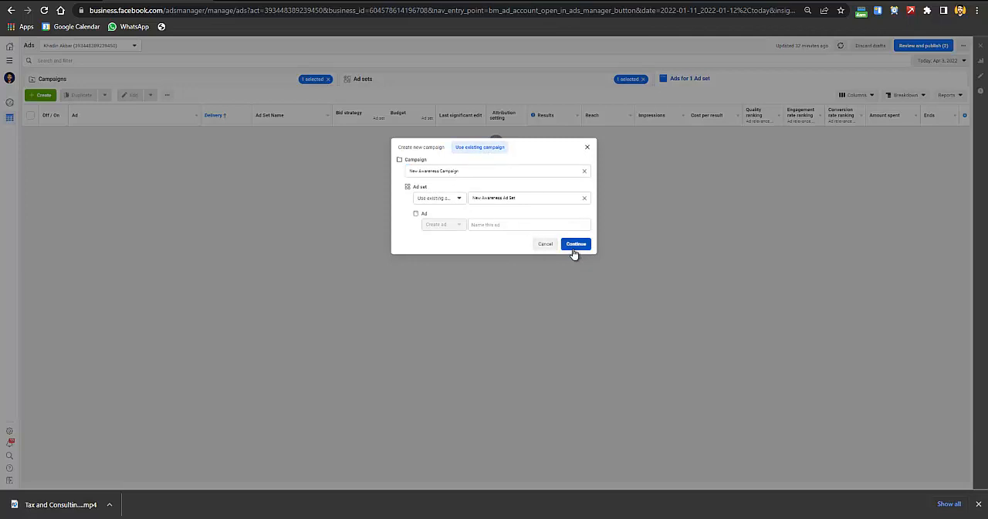
left_click(438, 197)
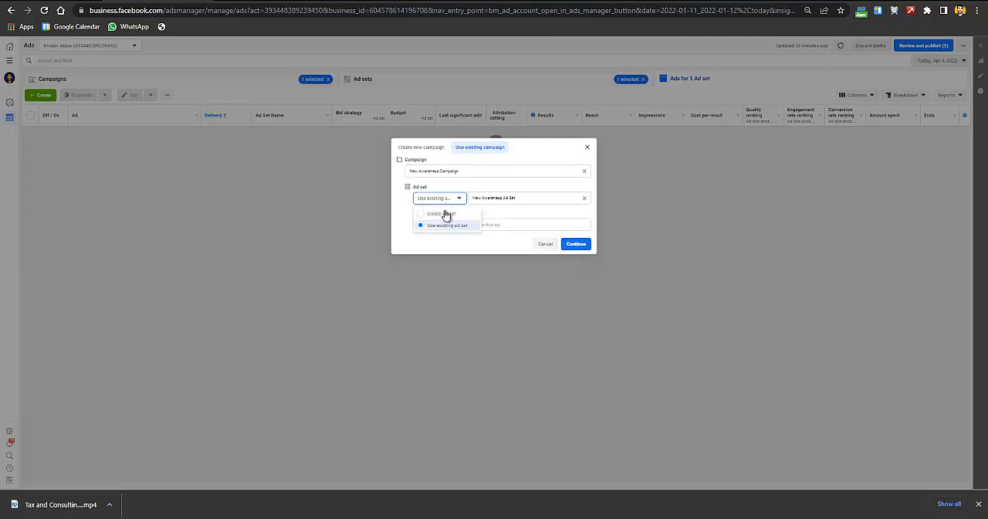
left_click(441, 213)
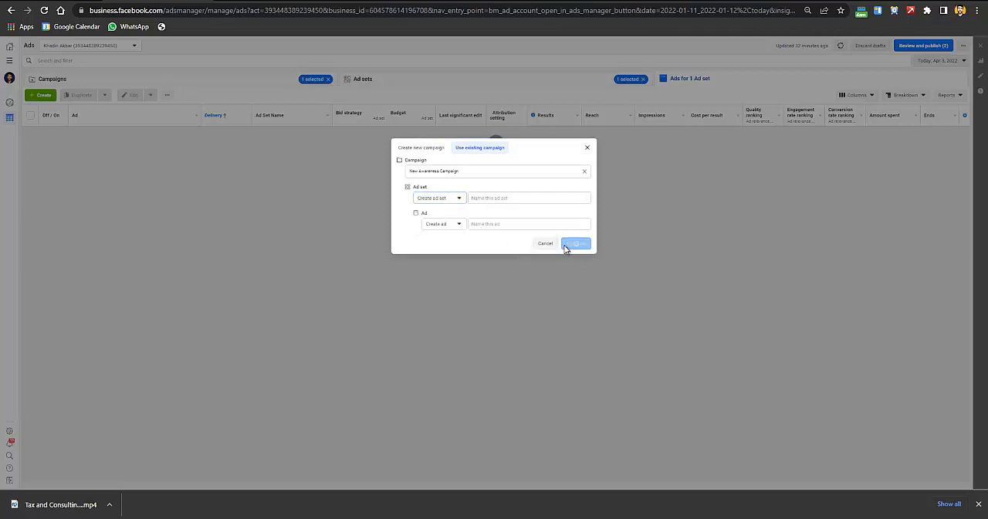
left_click(576, 243)
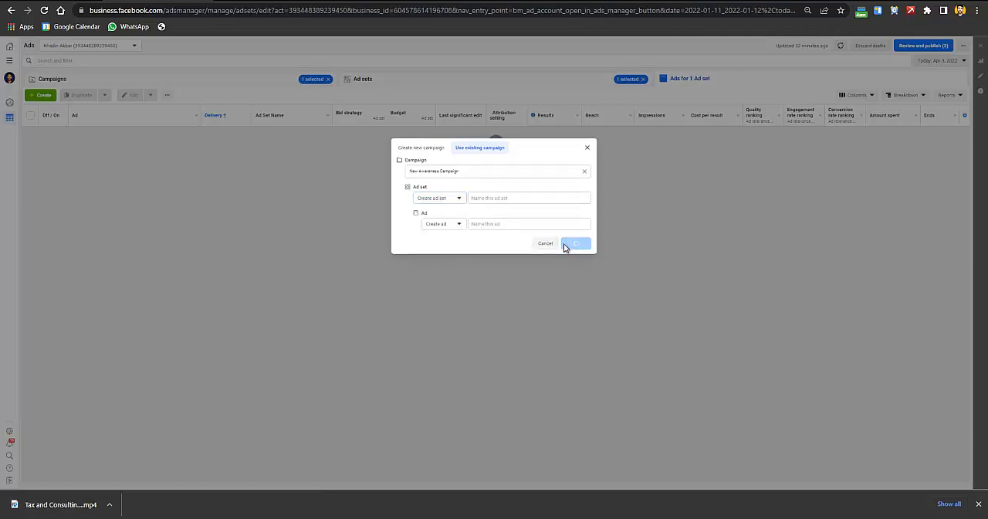
left_click(576, 244)
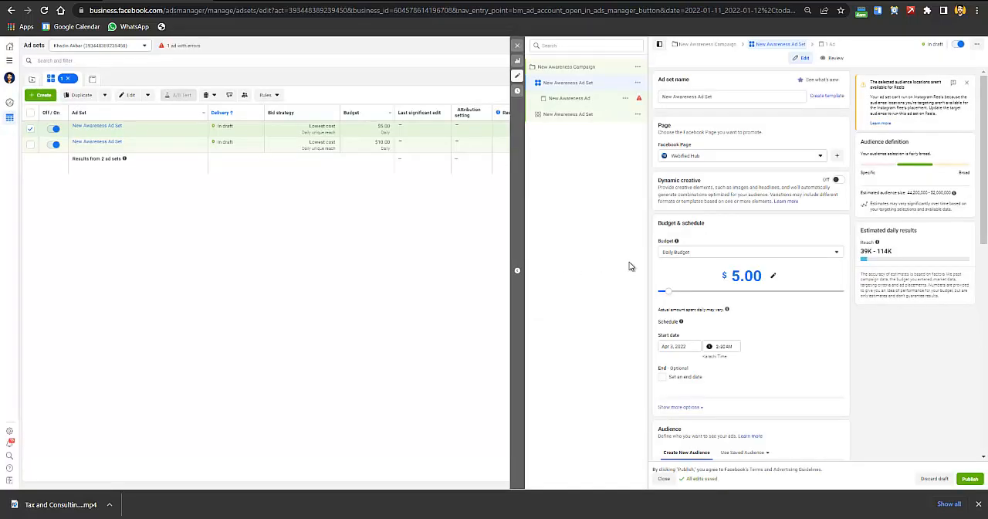
- Scroll the ad set editor, check the New Awareness Ad, then open the campaign settings
scroll("down", 3)
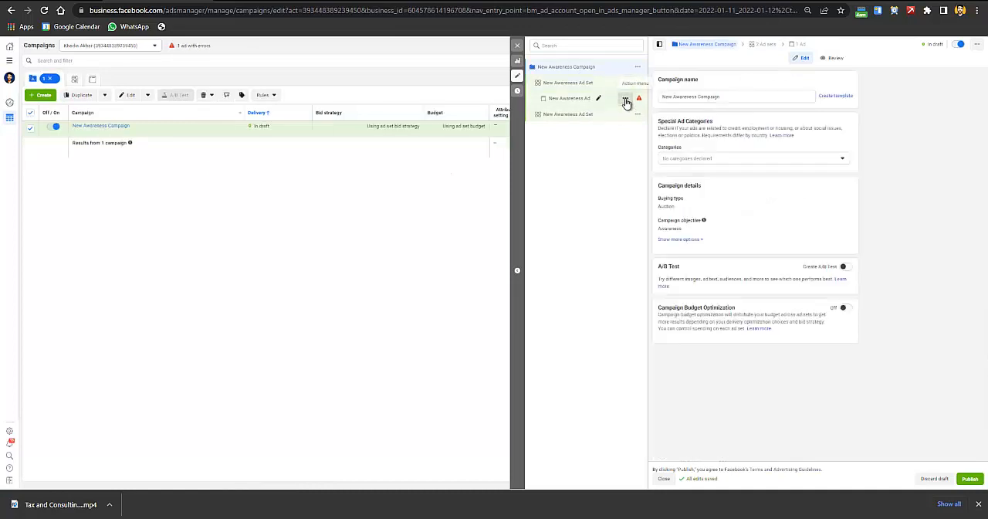
left_click(569, 98)
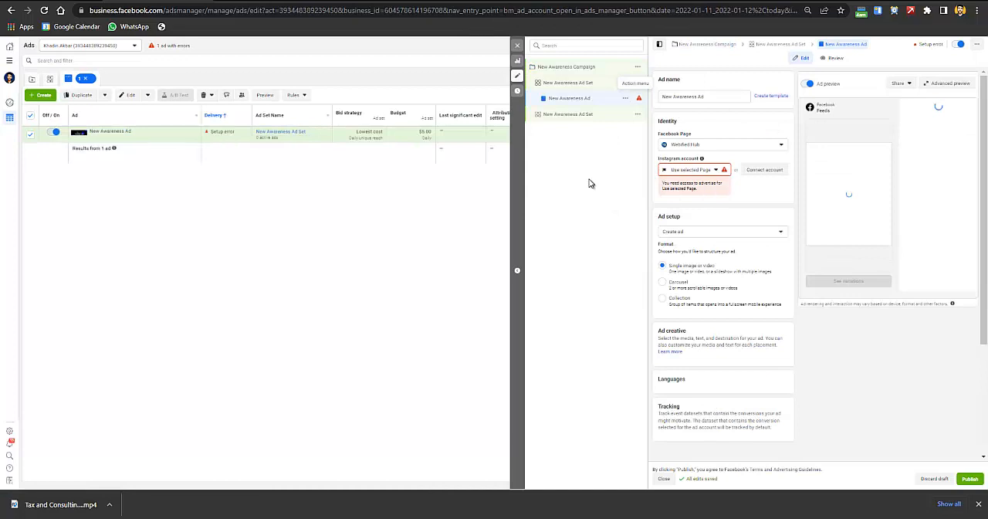
left_click(566, 66)
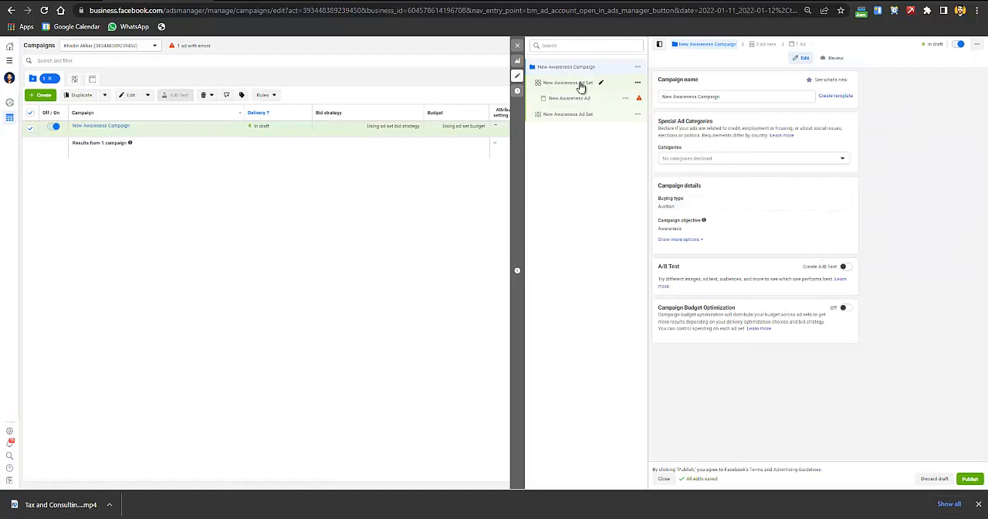
mouse_move(582, 101)
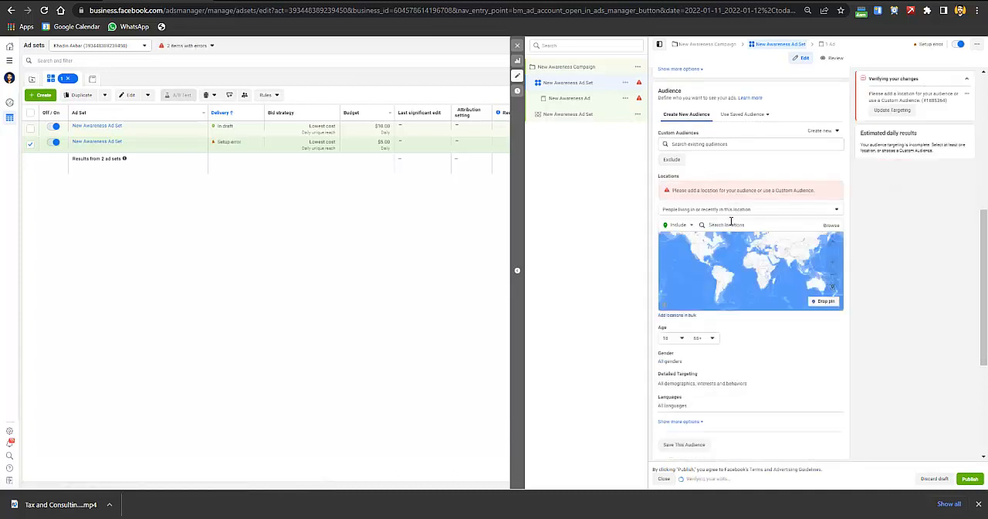
- Set the ad set's target location to Downtown Vancouver, British Columbia, Canada
left_click(742, 225)
type("VANCOUVER CANADA")
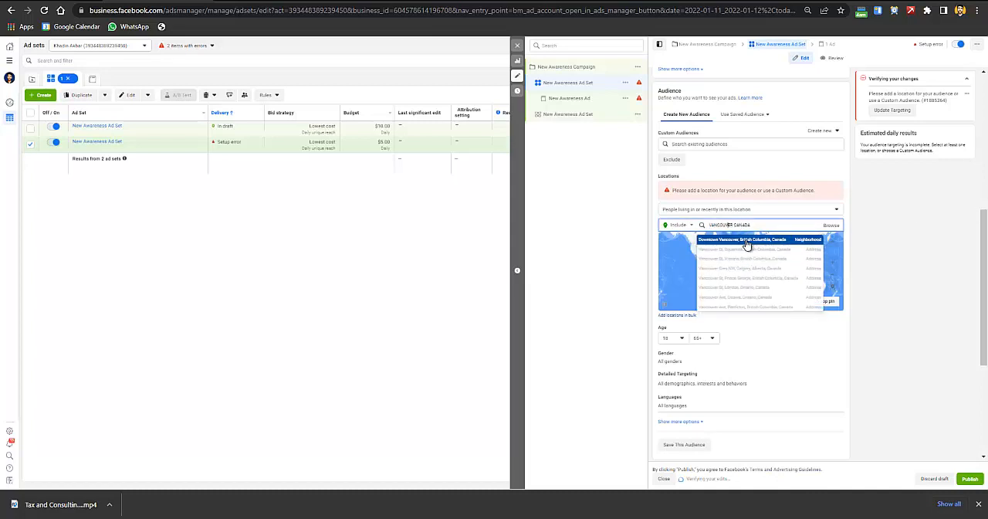
left_click(741, 239)
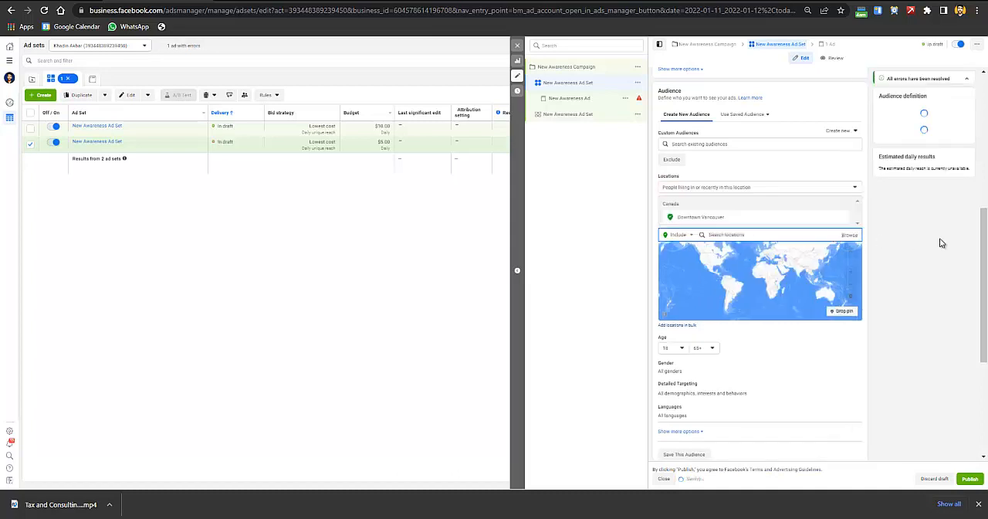
scroll("down", 3)
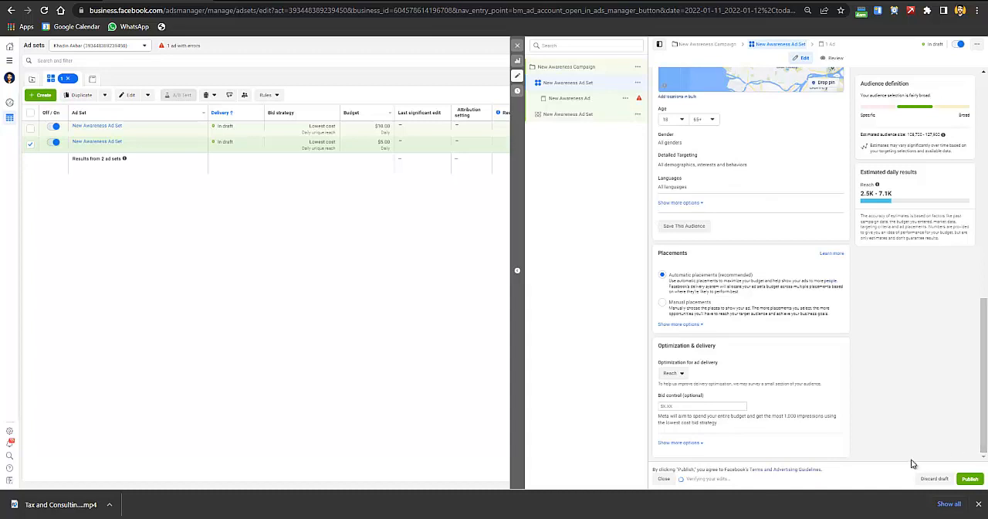
mouse_move(218, 178)
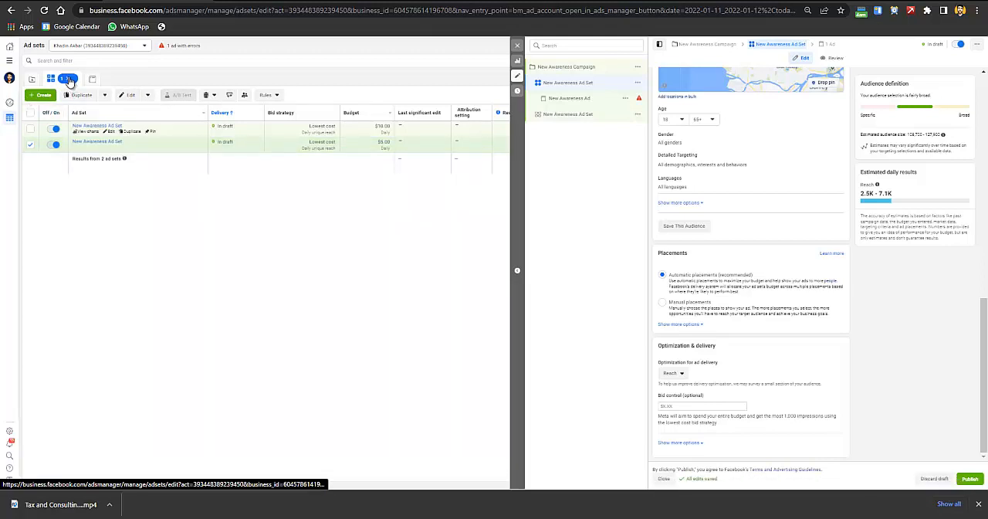
- Return to the New Awareness Campaign's ad sets and scroll to the $5.00 ad set's Audience section
left_click(61, 79)
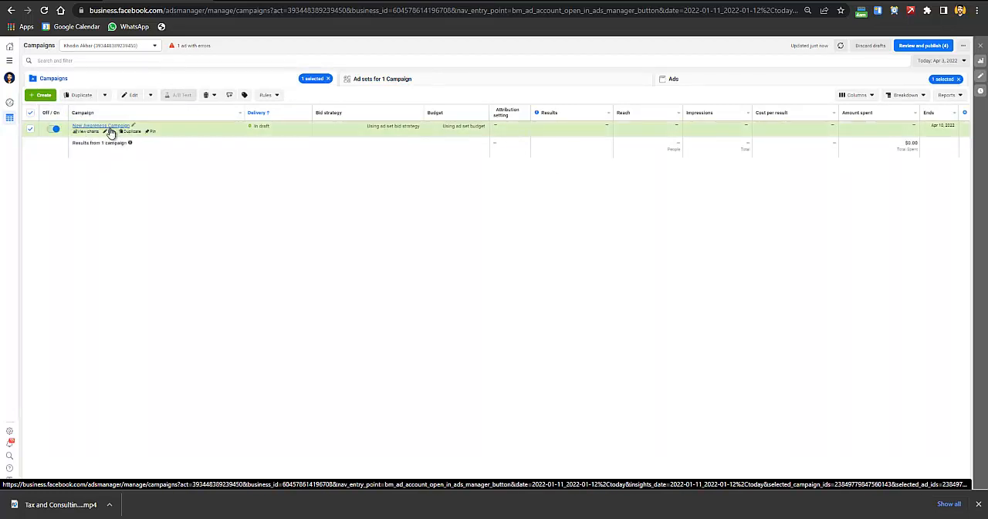
left_click(100, 125)
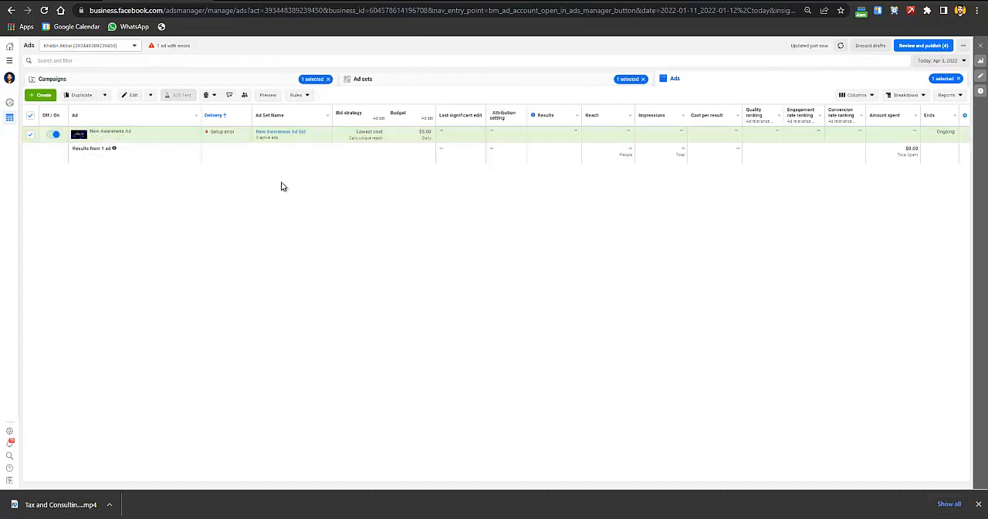
left_click(53, 78)
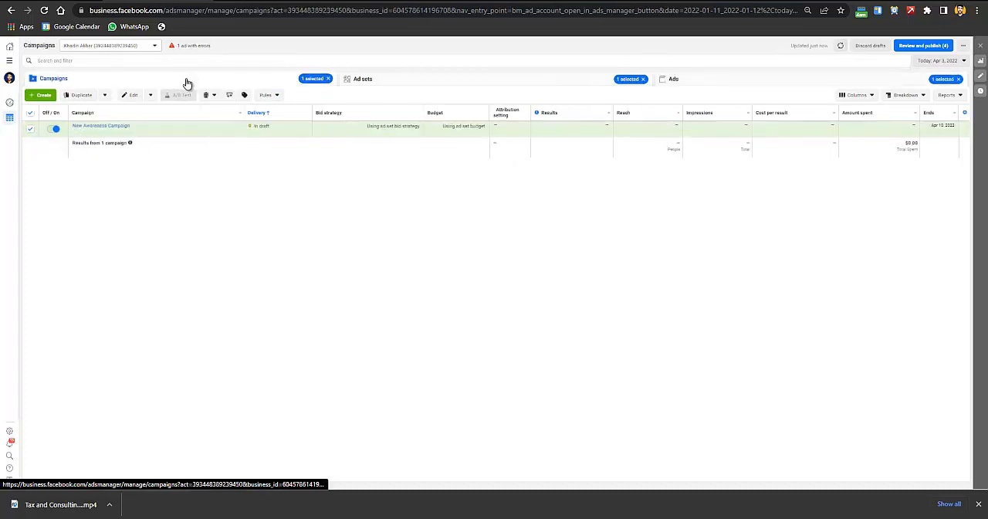
mouse_move(179, 95)
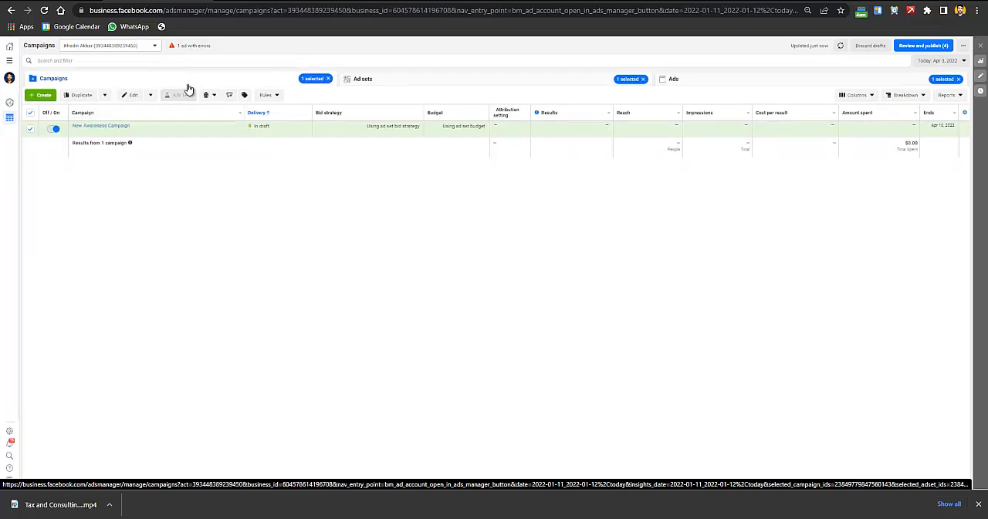
mouse_move(198, 83)
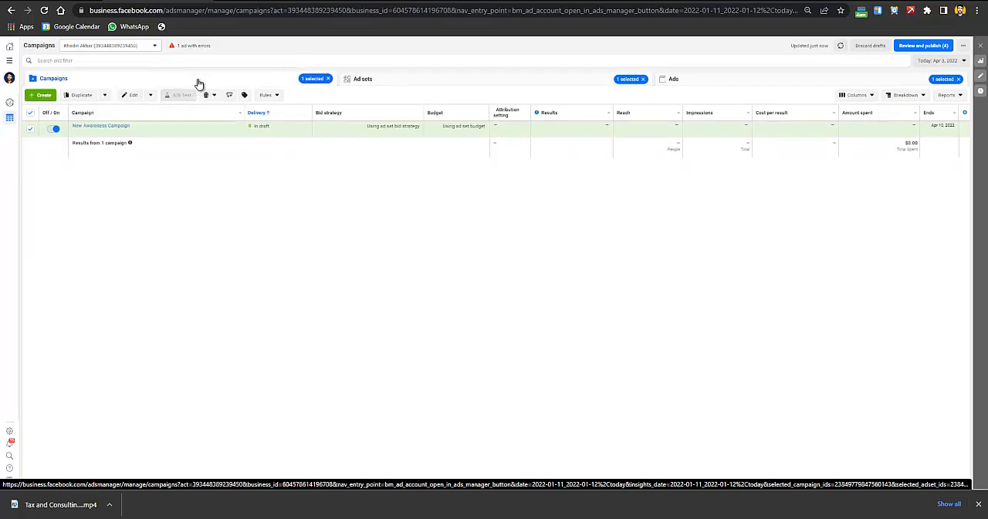
mouse_move(184, 83)
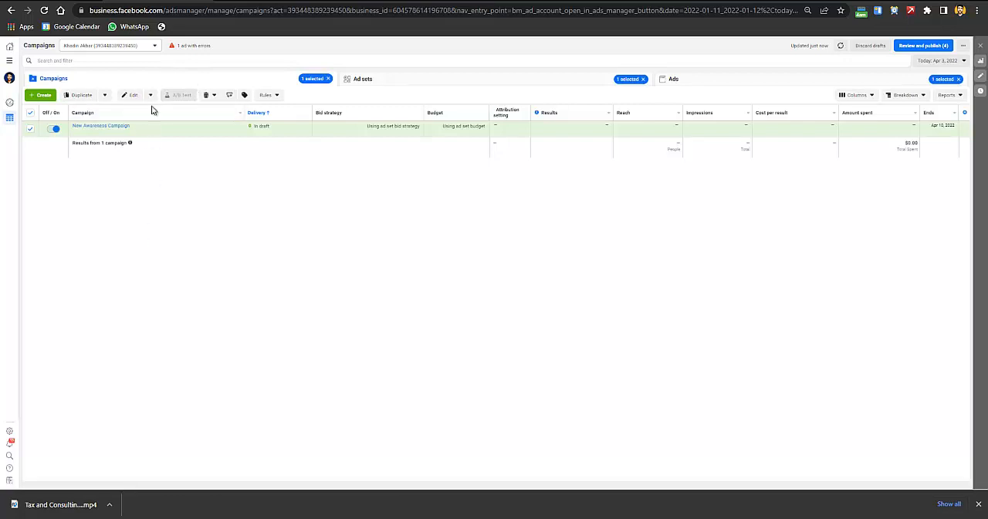
left_click(363, 78)
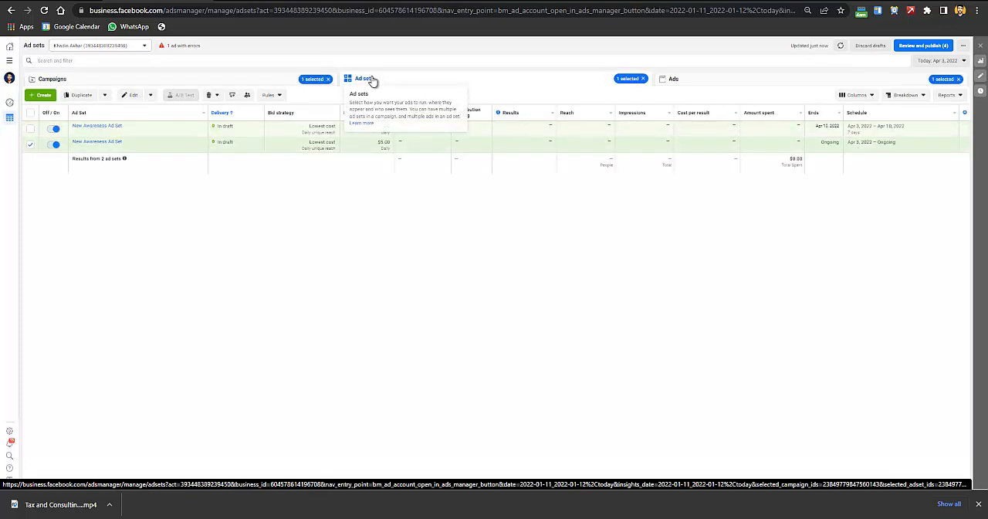
mouse_move(332, 107)
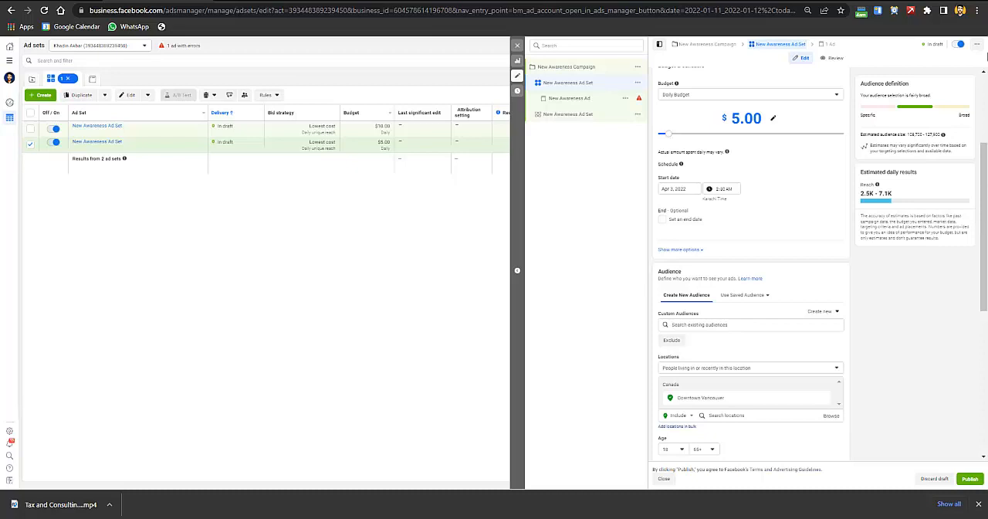
mouse_move(633, 264)
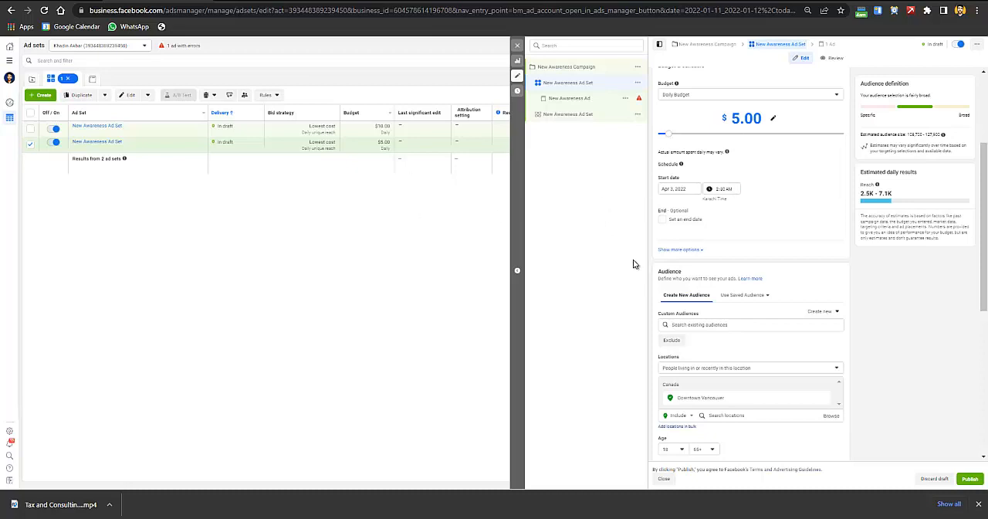
scroll("down", 3)
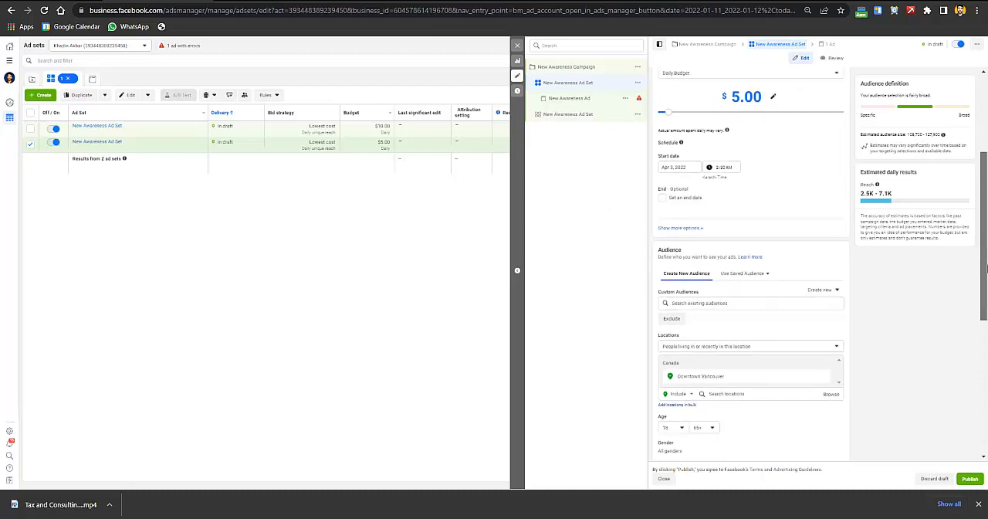
scroll("down", 3)
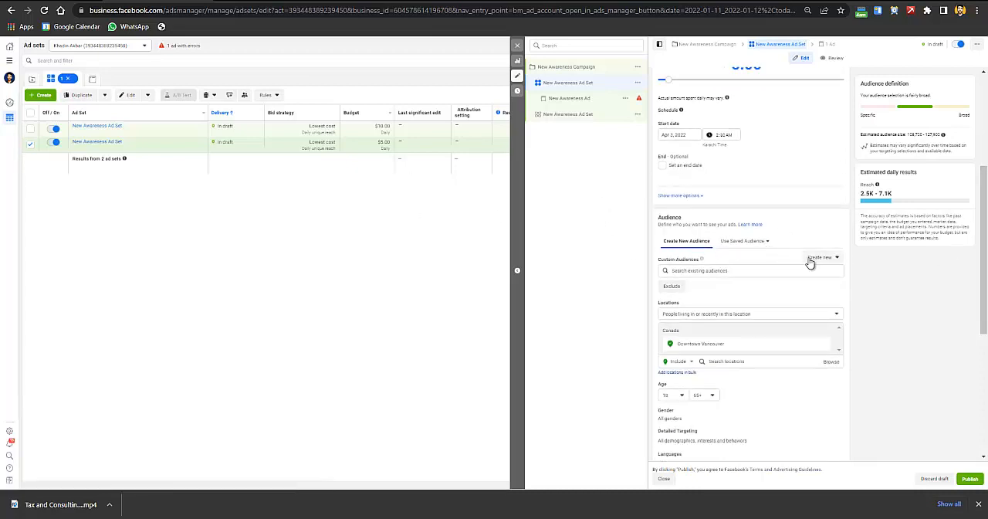
- Start a video-engagement custom audience, after cancelling a lookalike, and open the engagement types
left_click(820, 257)
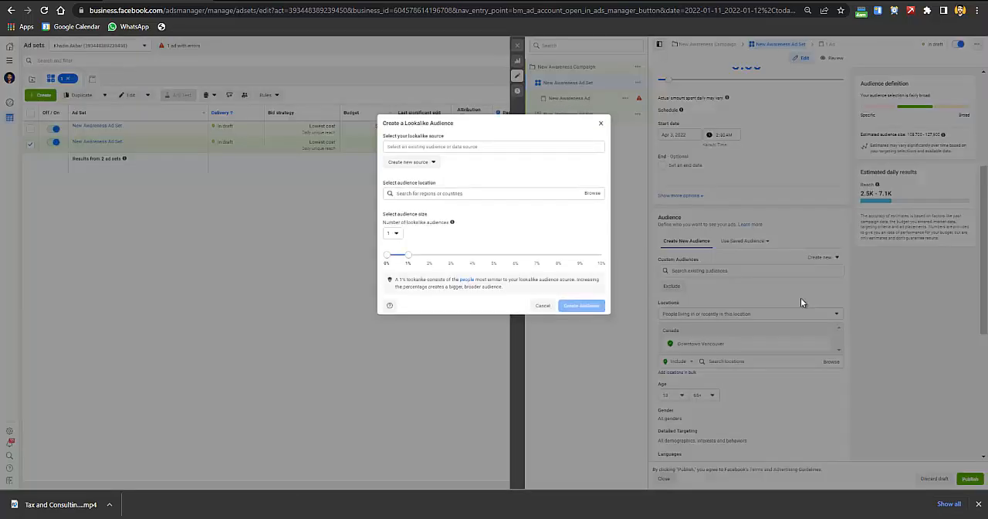
left_click(543, 305)
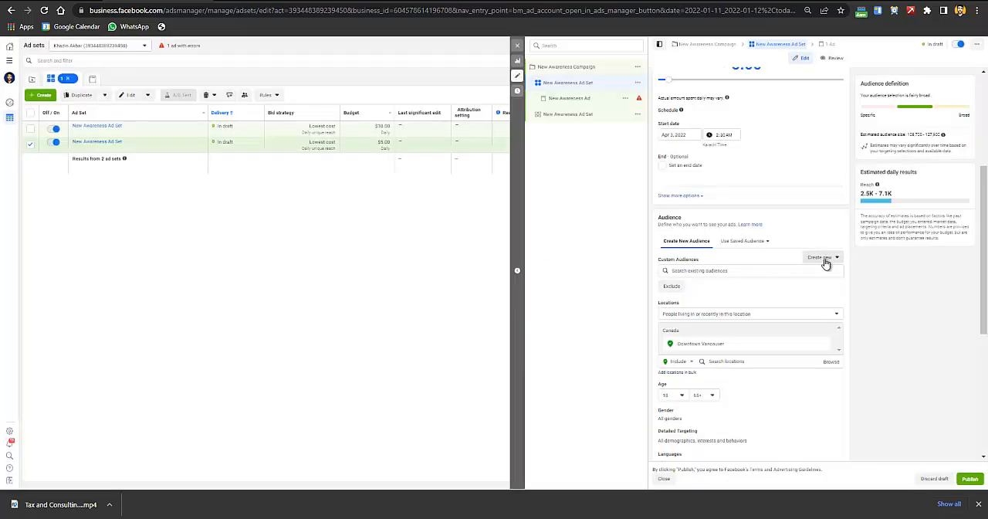
left_click(820, 257)
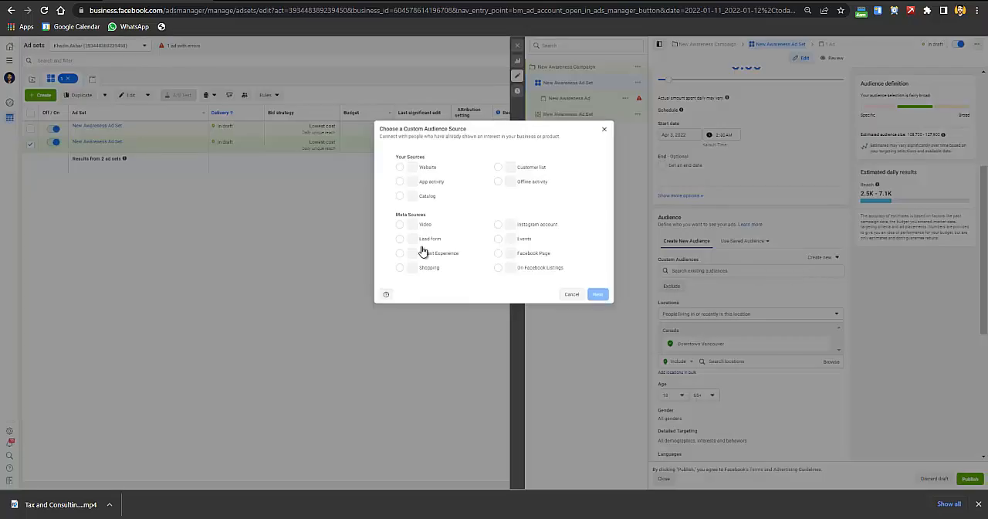
left_click(399, 224)
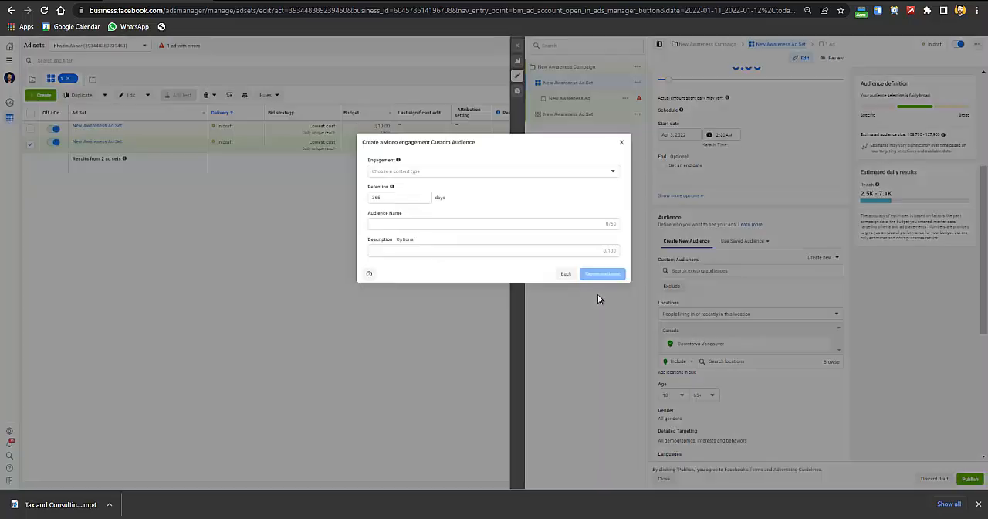
left_click(493, 170)
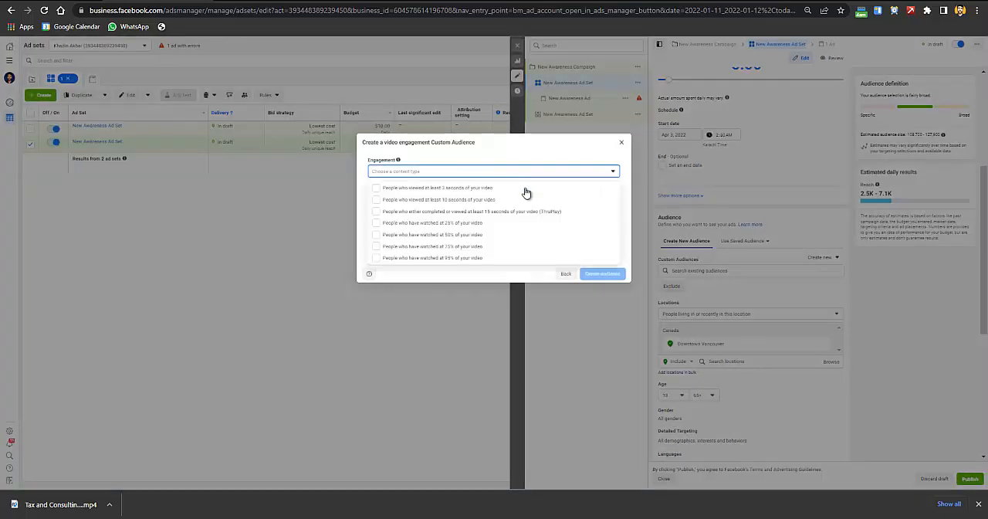
mouse_move(463, 251)
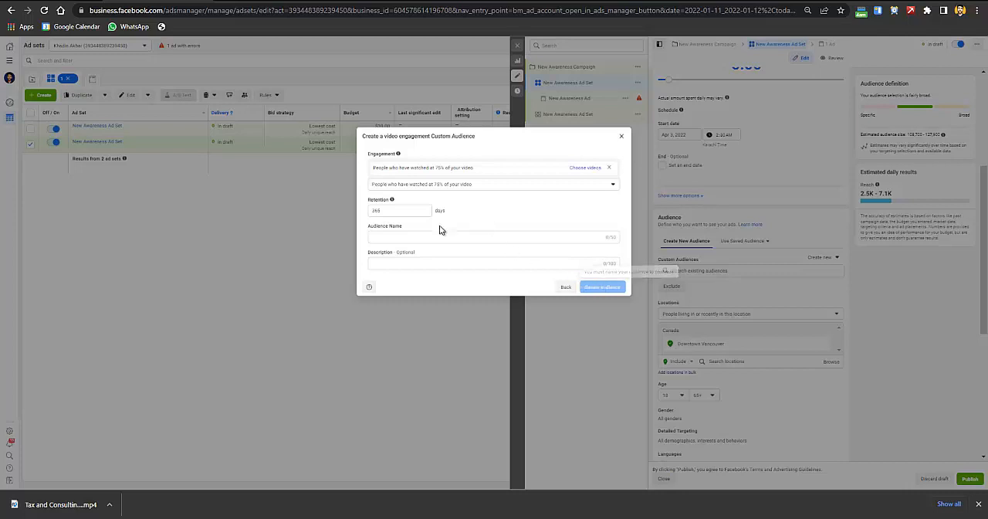
- Name the 75%-watched audience TESTY, choose its video, and create it with 365-day retention
left_click(493, 237)
type("TEST")
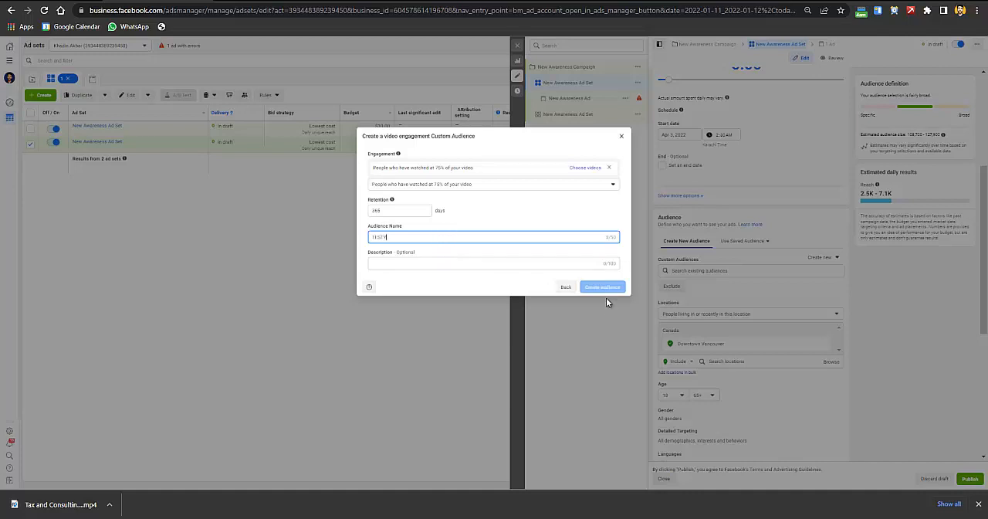
left_click(602, 286)
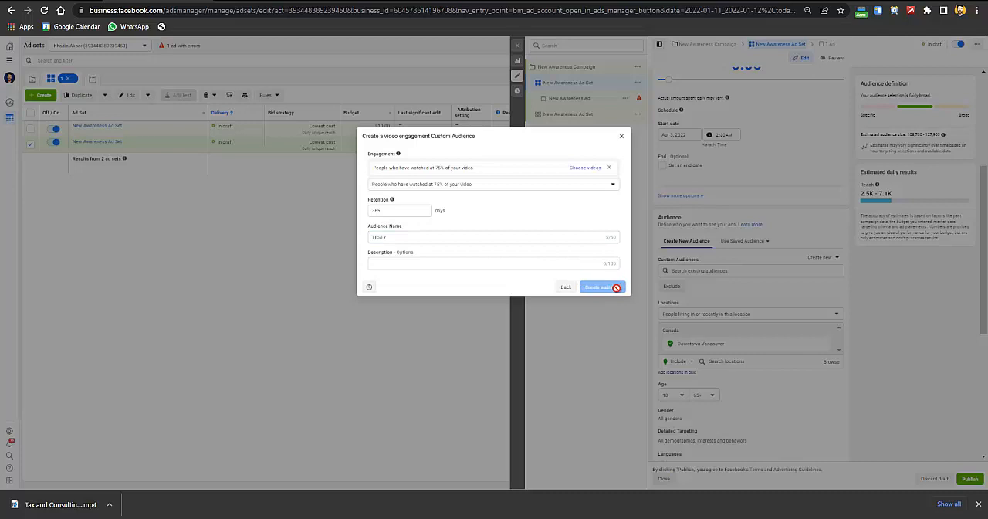
mouse_move(651, 303)
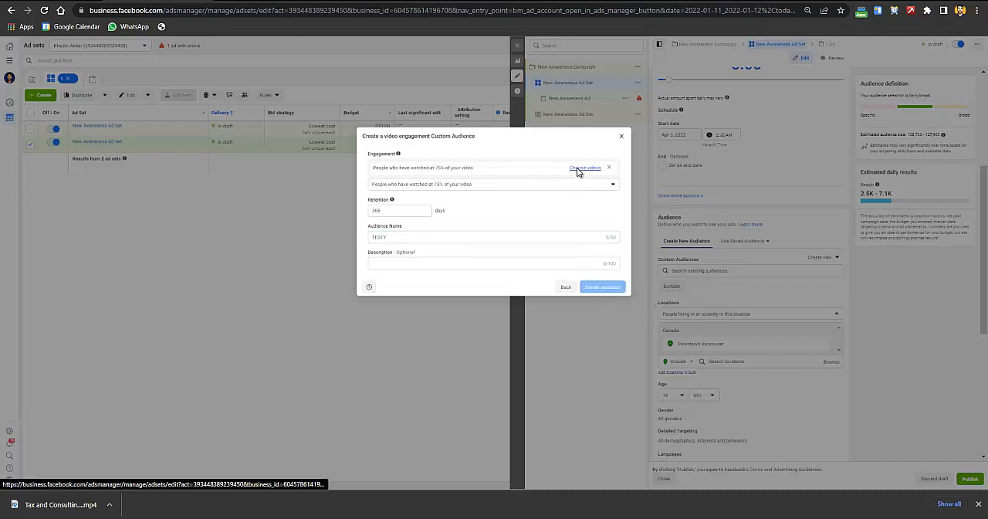
left_click(586, 168)
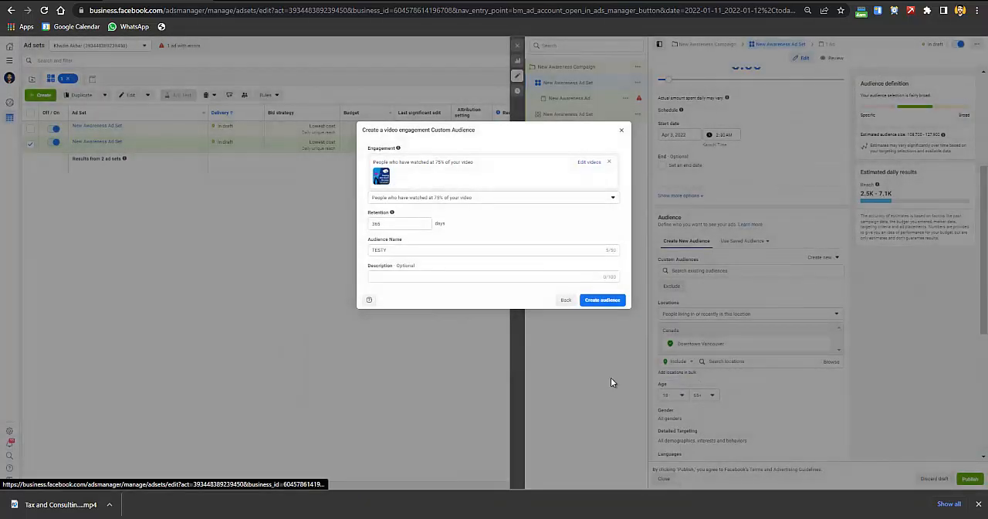
left_click(602, 299)
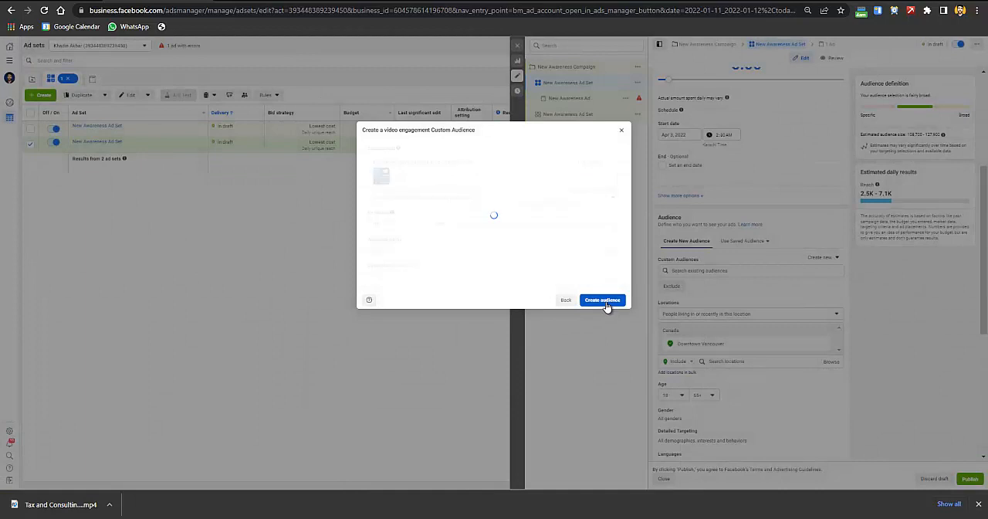
- Begin a TESTY lookalike audience sized at 2% and search Canada as its location
left_click(602, 300)
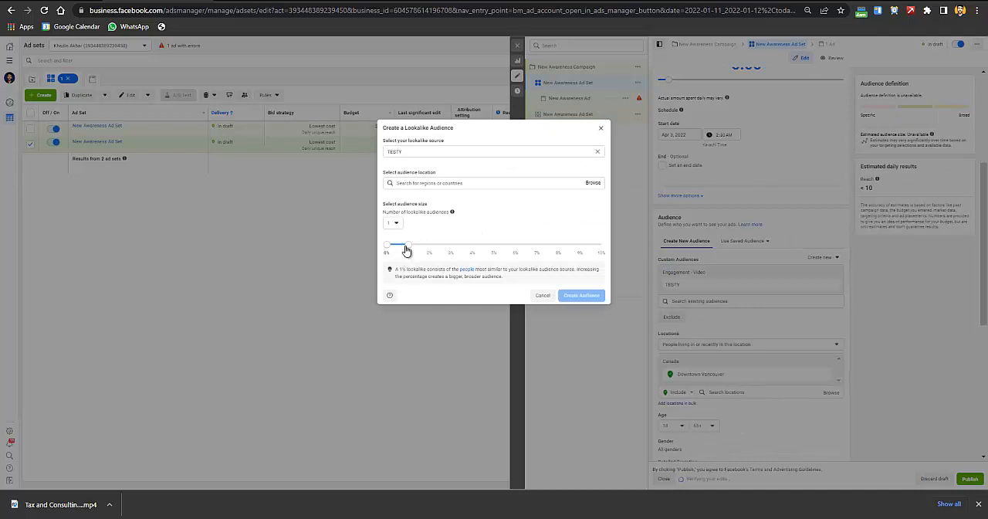
left_click_drag(408, 244, 431, 244)
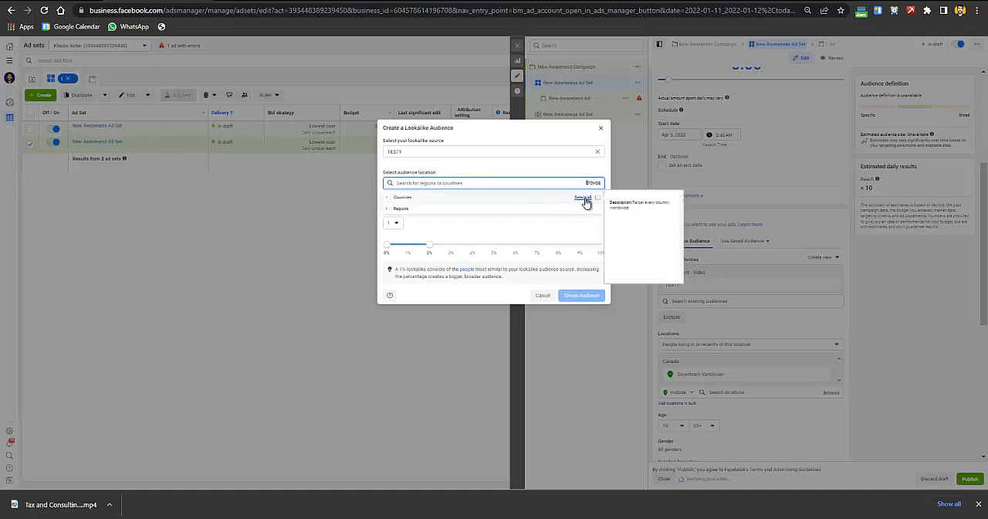
left_click(400, 208)
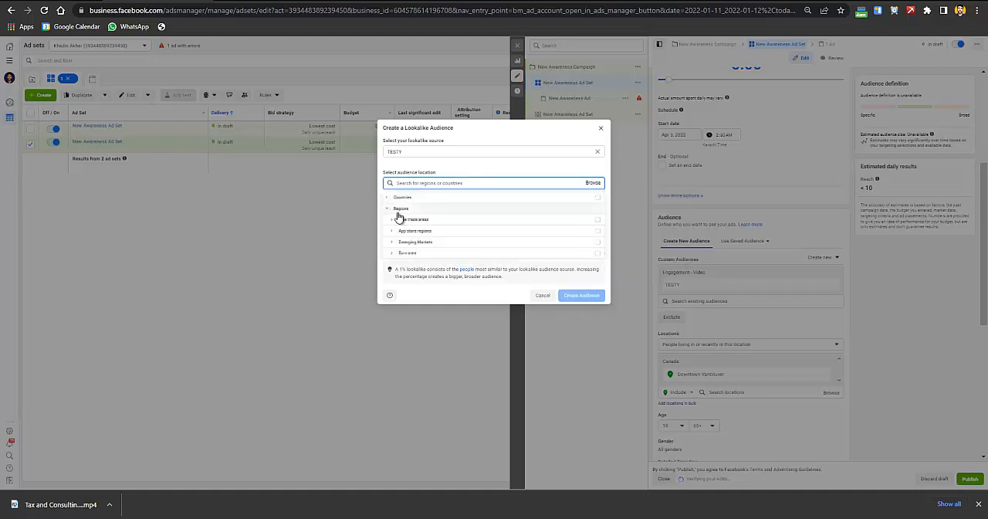
left_click(402, 197)
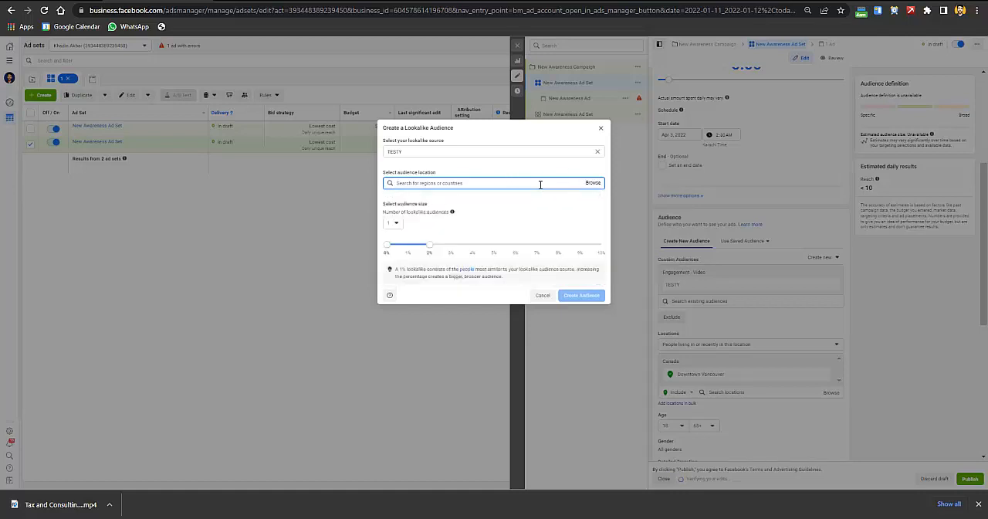
type("Canada")
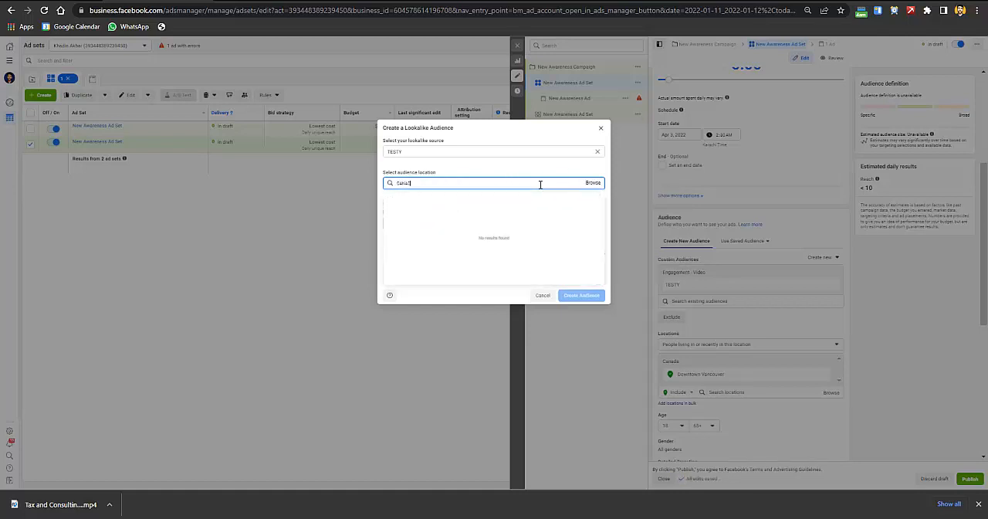
type("CANADA")
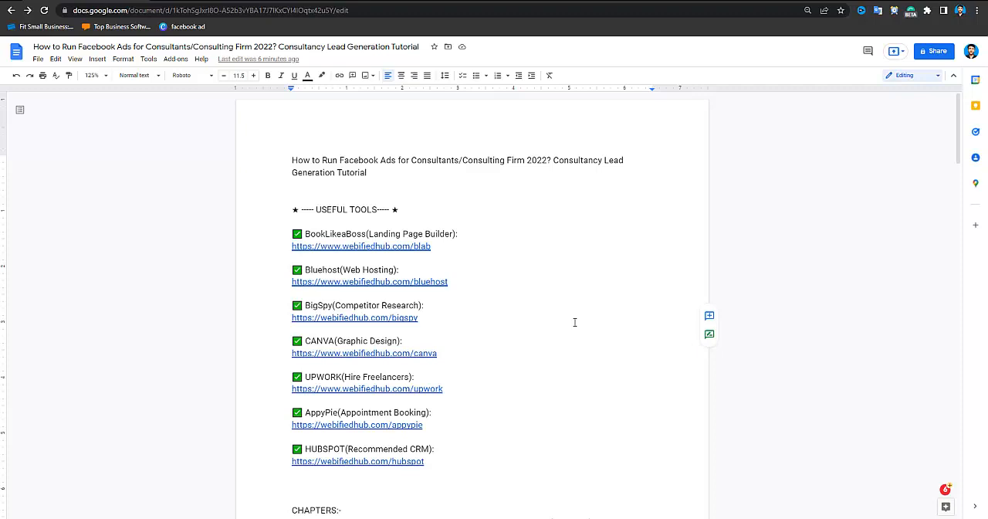
mouse_move(644, 250)
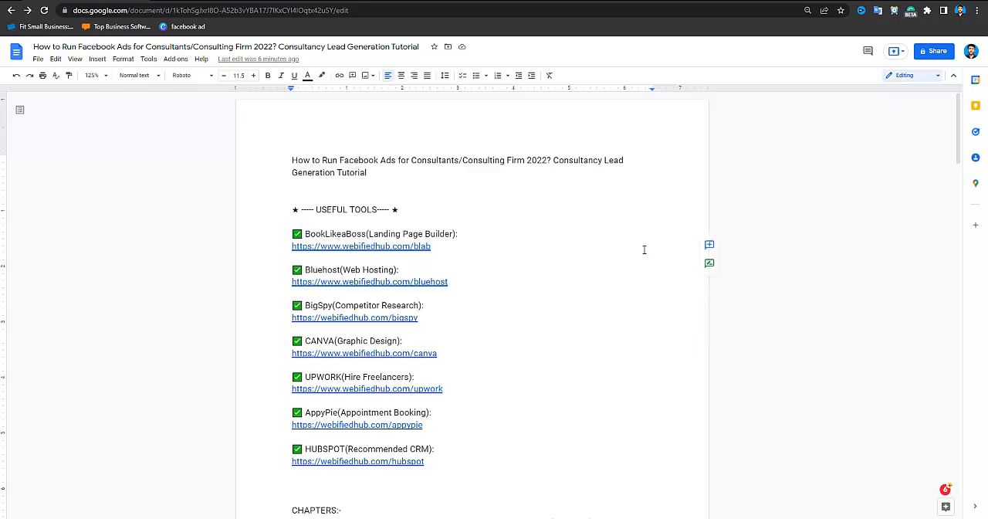
mouse_move(647, 248)
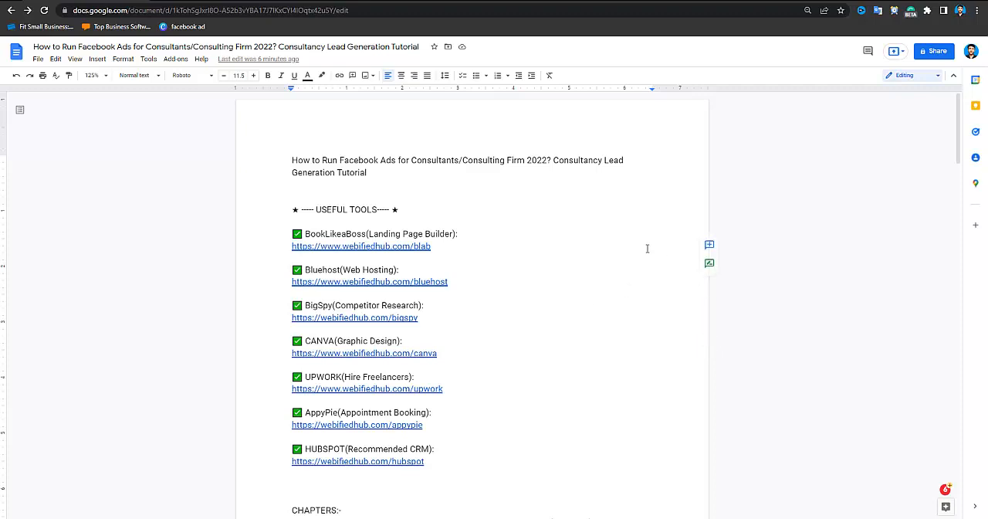